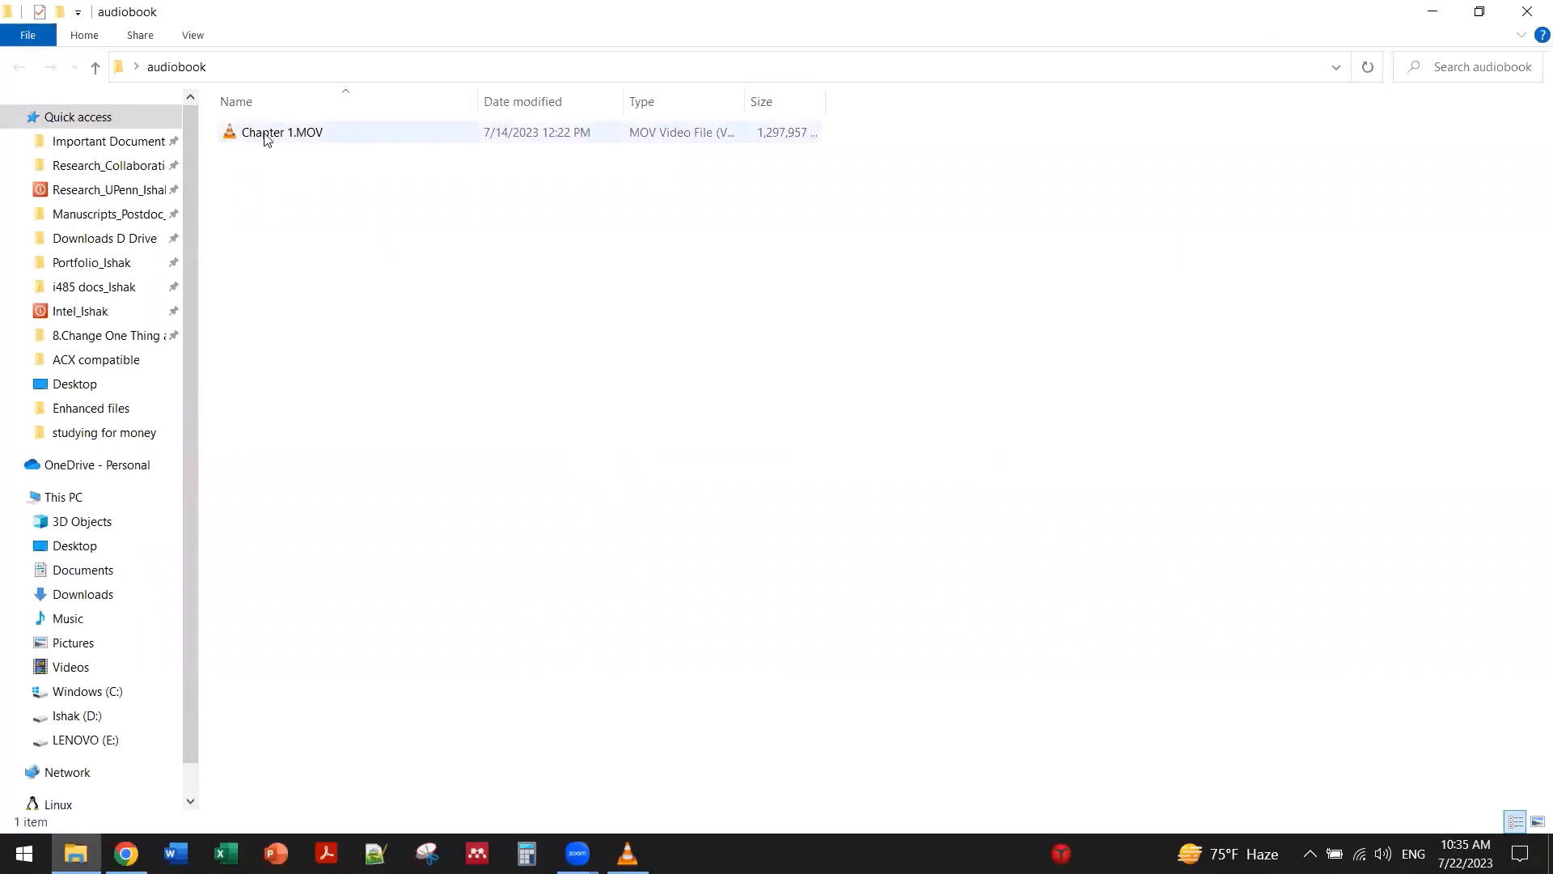
Step: Launch VLC and start Open Multiple Files, browsing for a file to add
{"action": "double_click", "coordinate": [281, 131]}
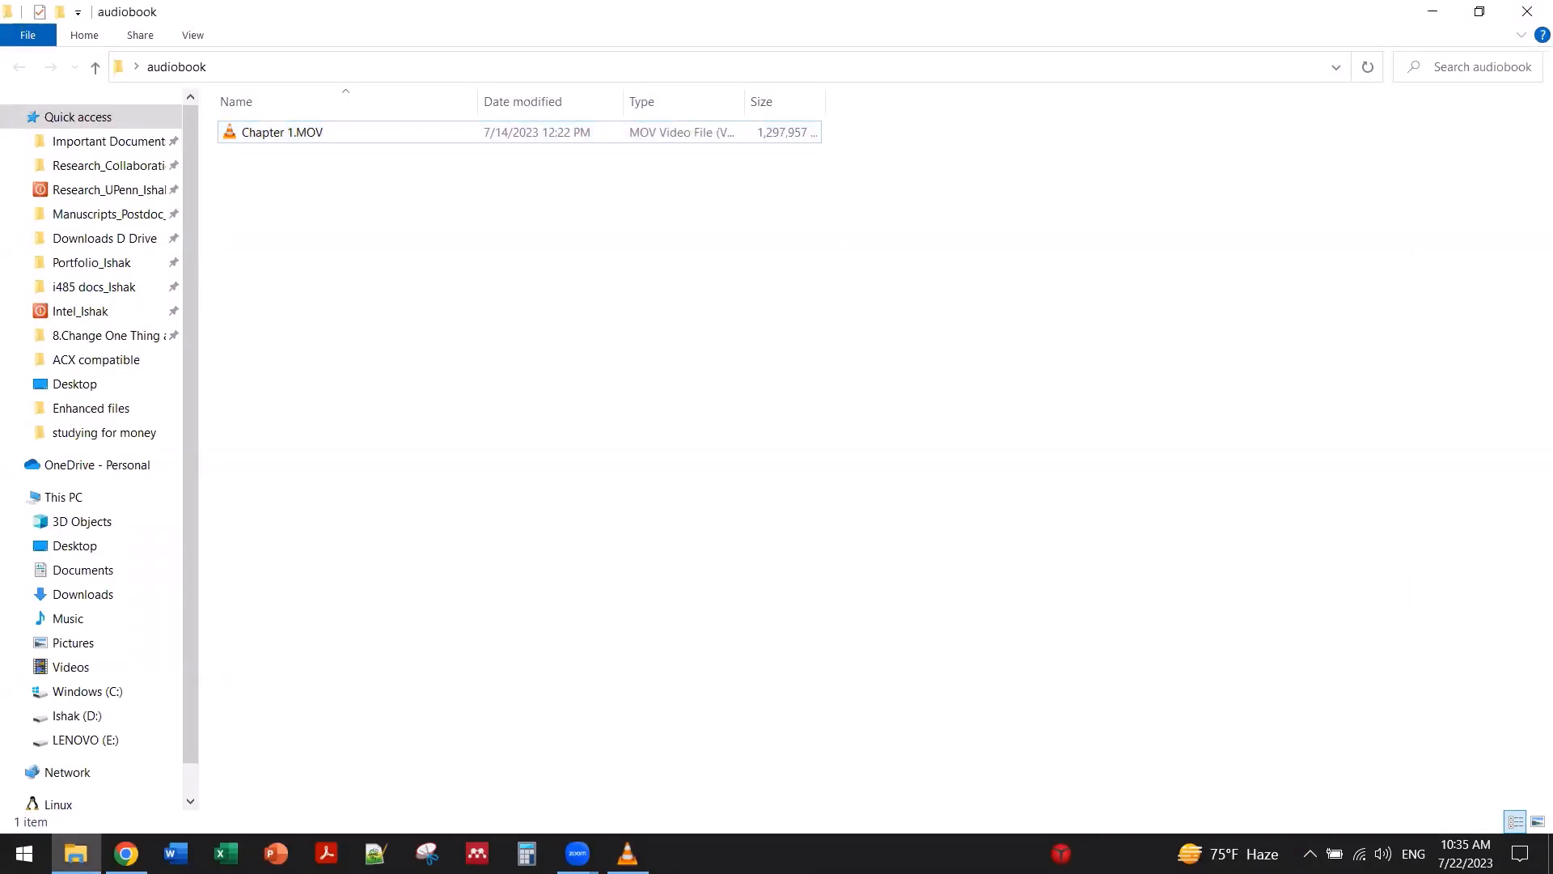
{"action": "double_click", "coordinate": [285, 131]}
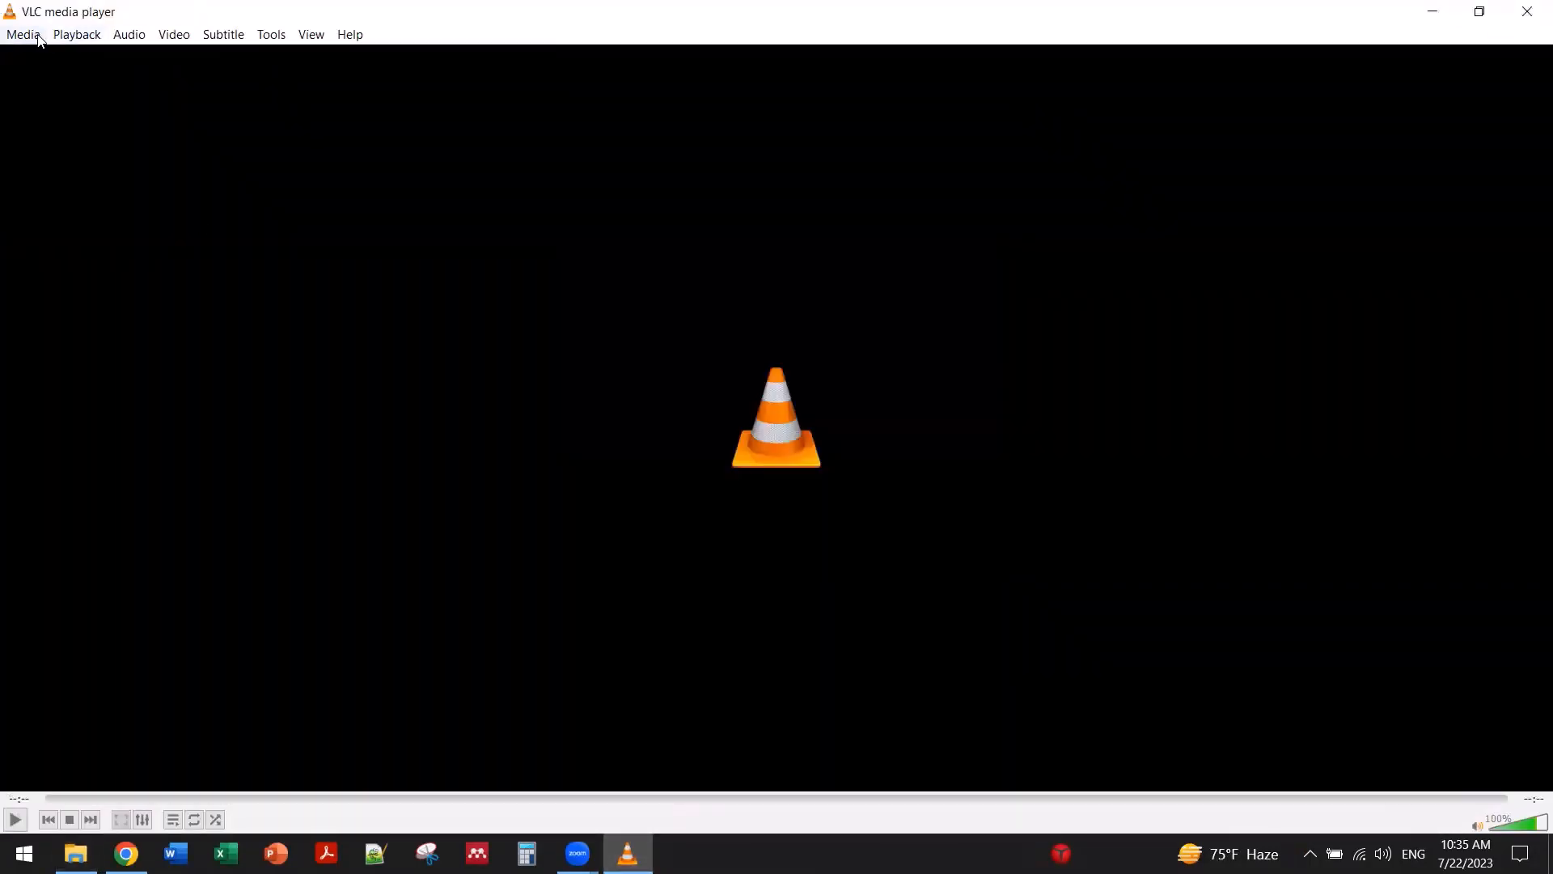
{"action": "left_click", "coordinate": [21, 34]}
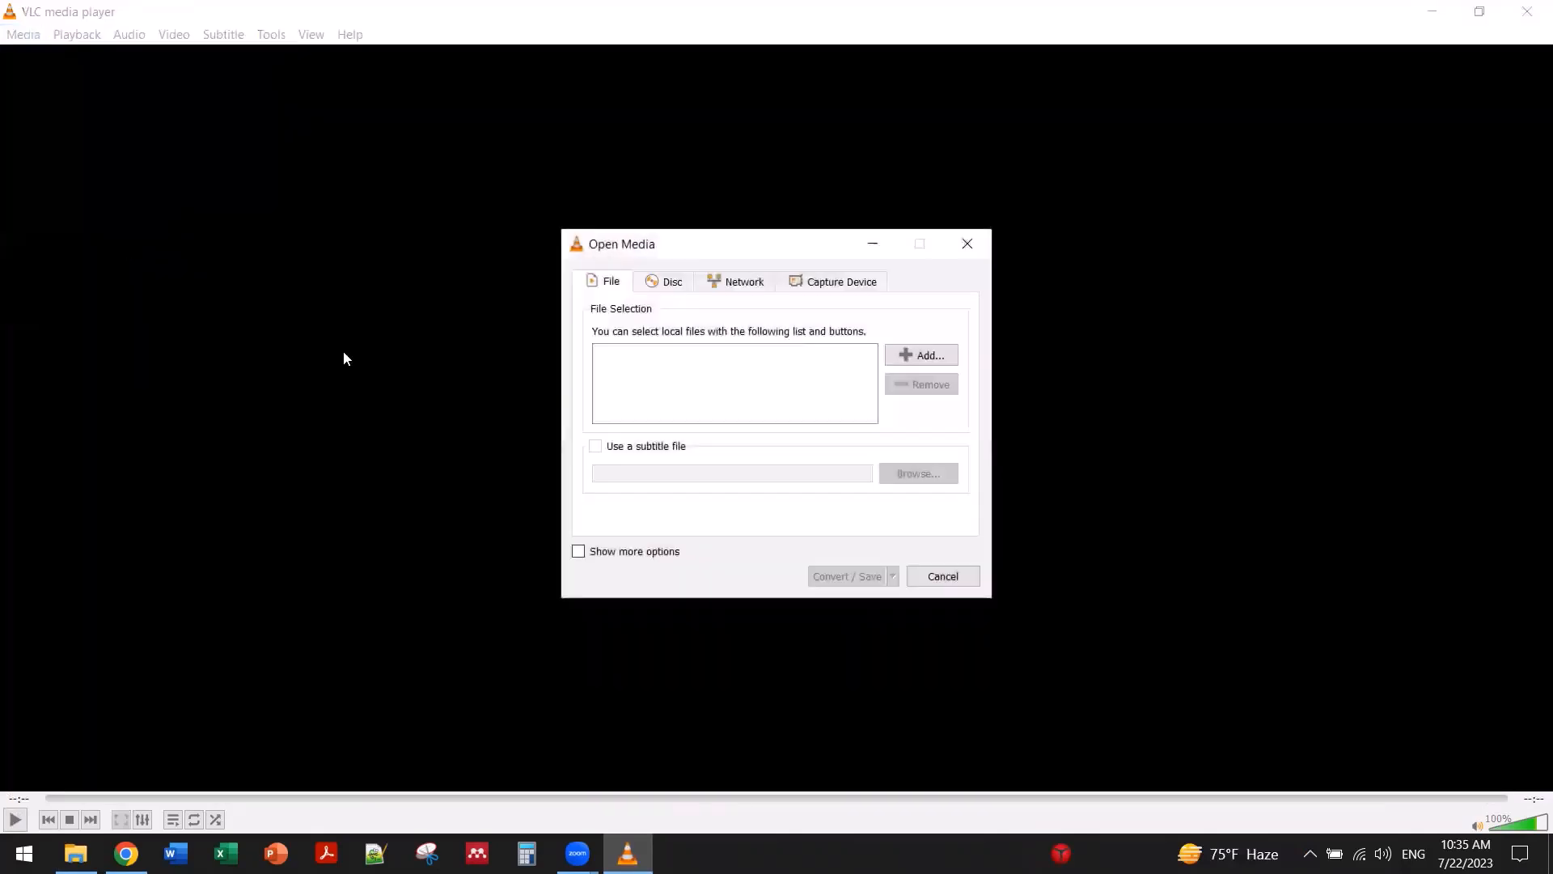
{"action": "left_click", "coordinate": [921, 354]}
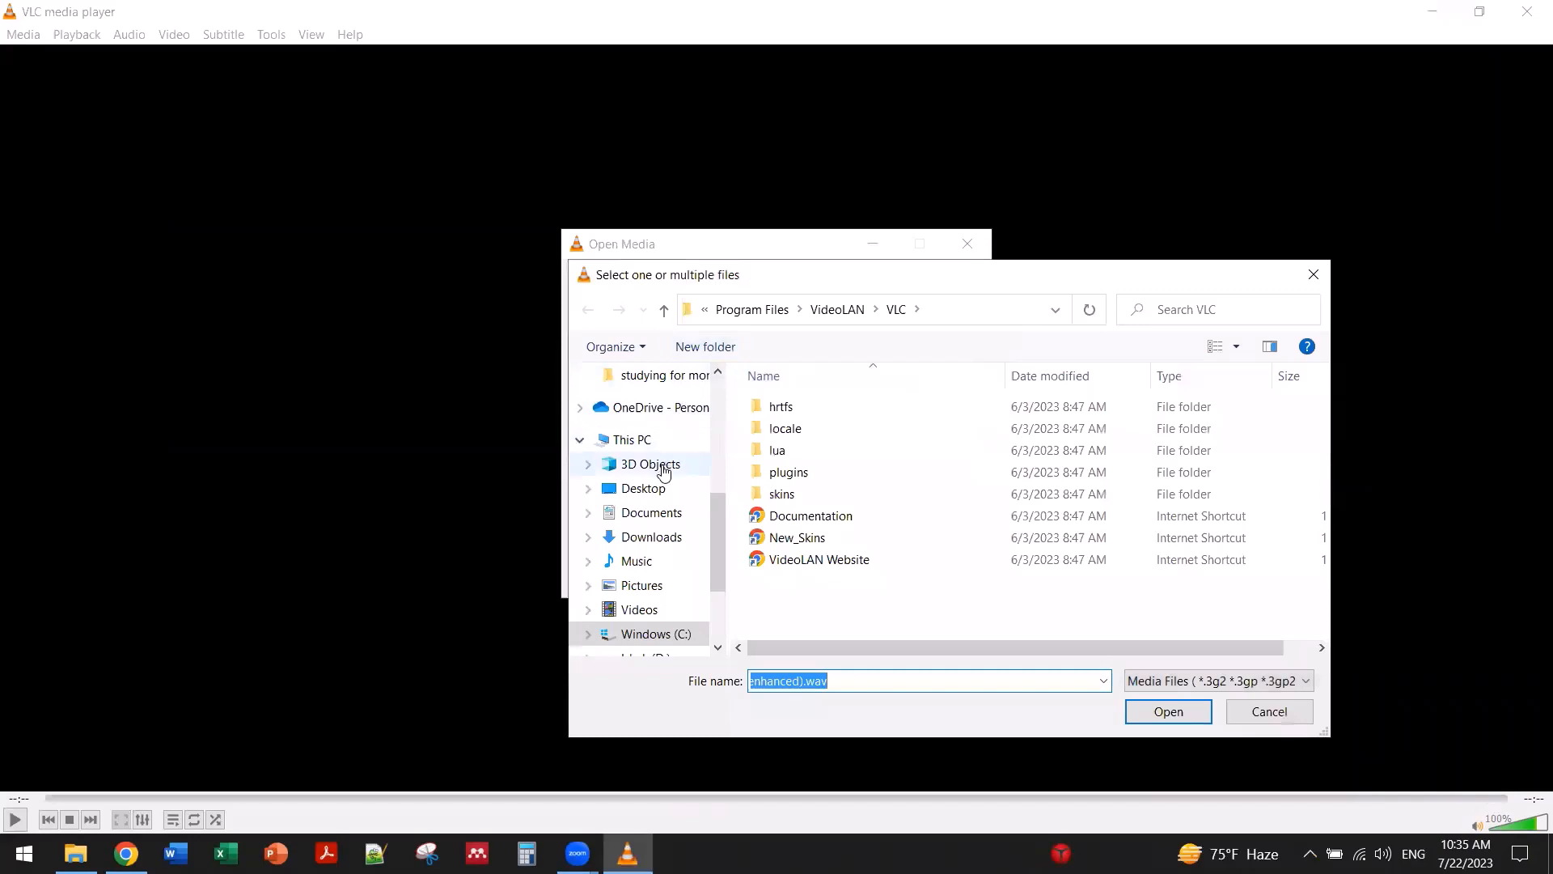
Step: Add Chapter 1.MOV from Desktop > audiobook and choose Convert from the Convert / Save dropdown
{"action": "scroll", "scroll_direction": "up", "scroll_amount": 3}
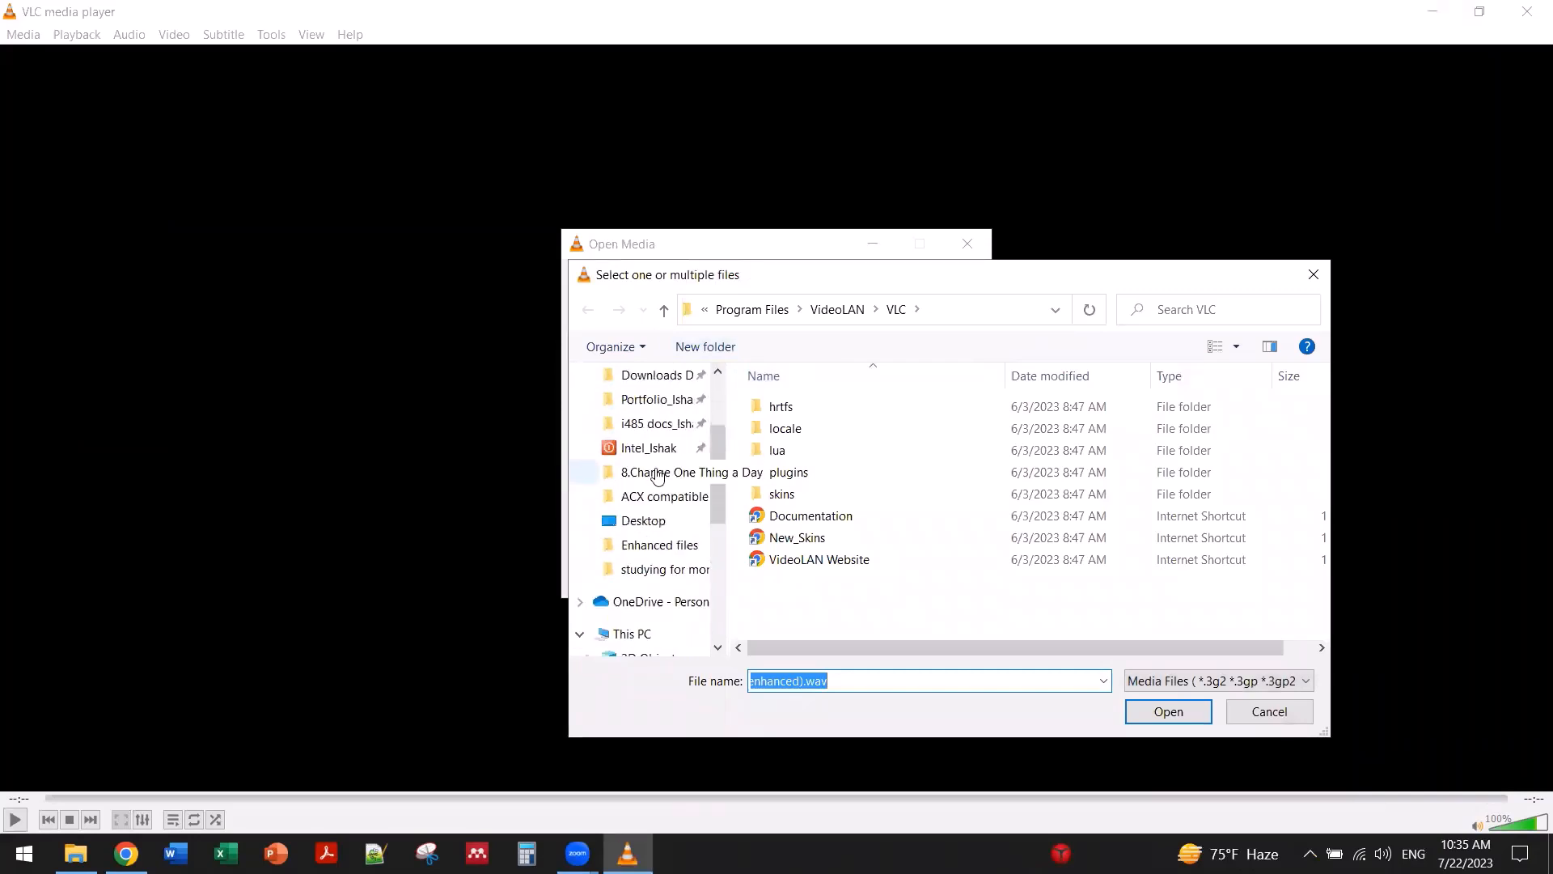
{"action": "left_click", "coordinate": [642, 519]}
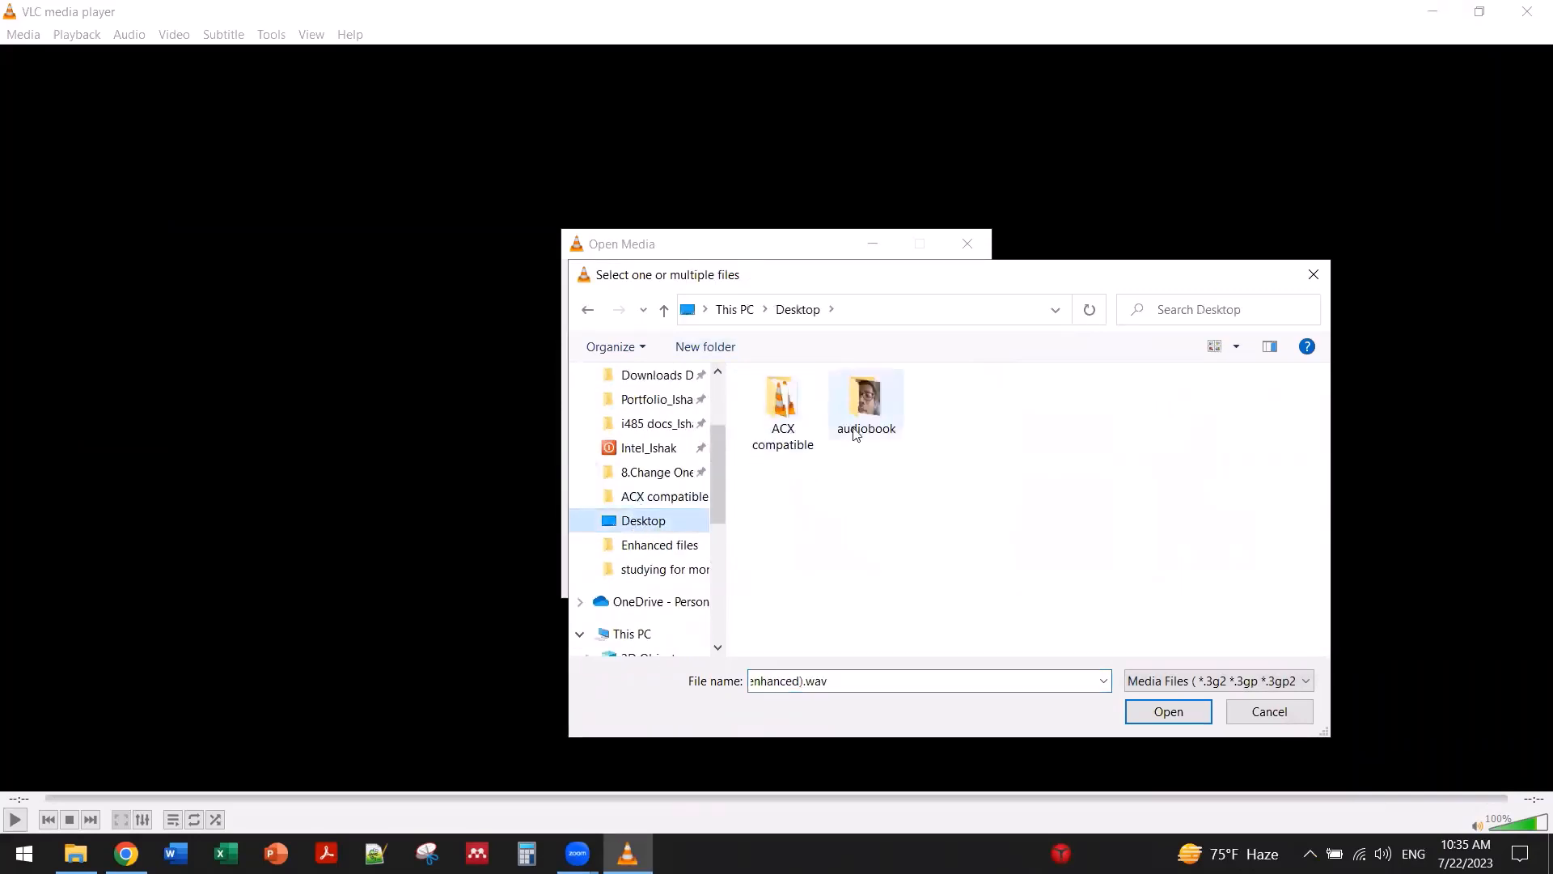
{"action": "double_click", "coordinate": [864, 392]}
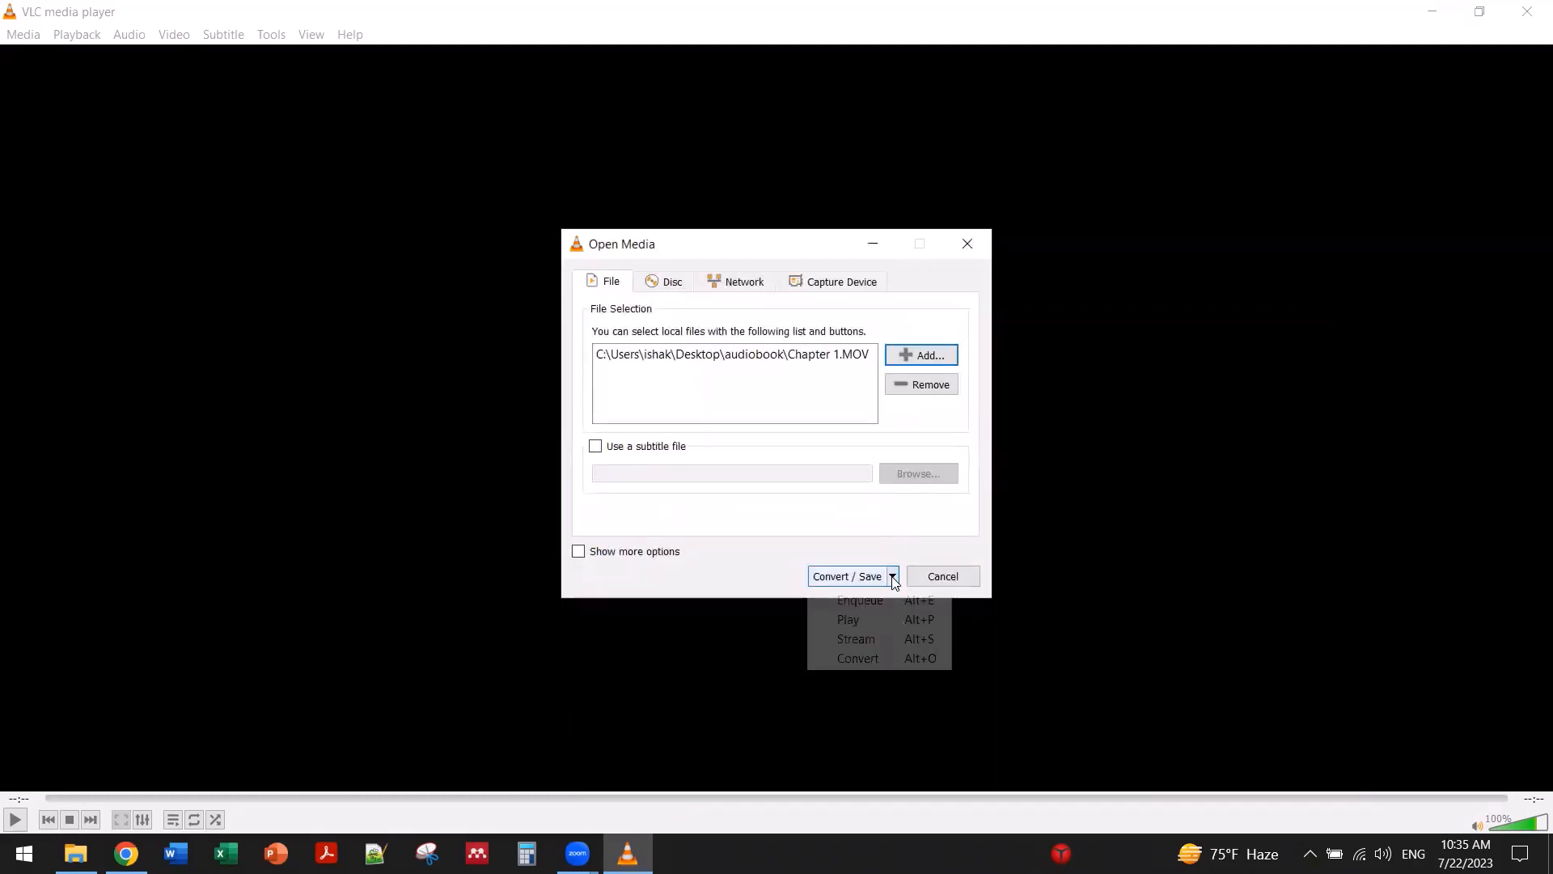
{"action": "left_click", "coordinate": [124, 853]}
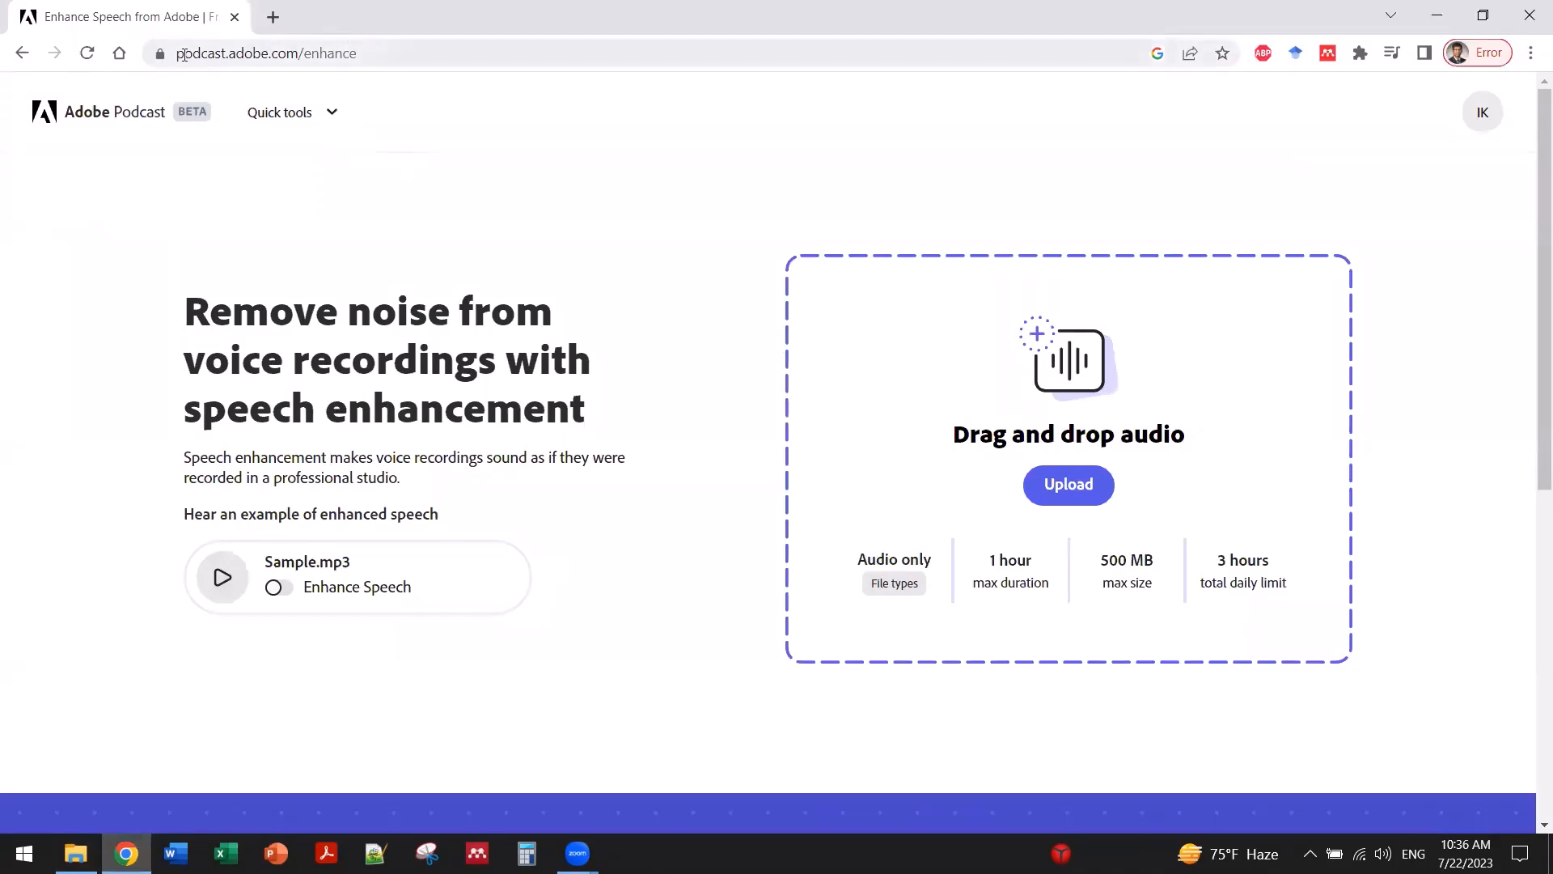
Step: Upload the converted MP3 to Adobe Podcast, then download and open the enhanced WAV
{"action": "left_click", "coordinate": [76, 853]}
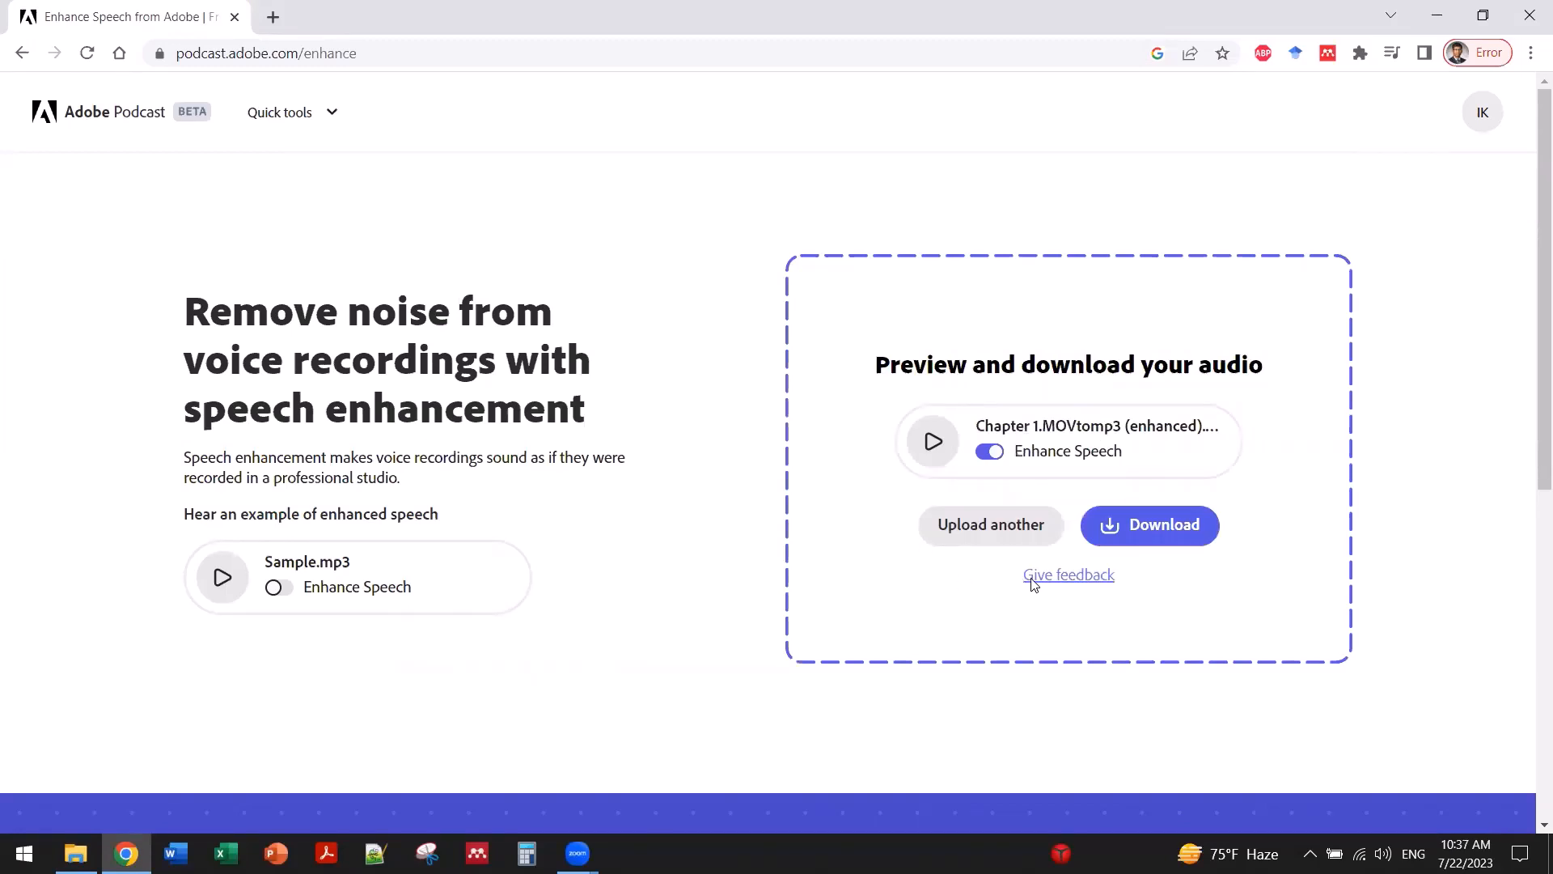
{"action": "mouse_move", "coordinate": [1151, 535]}
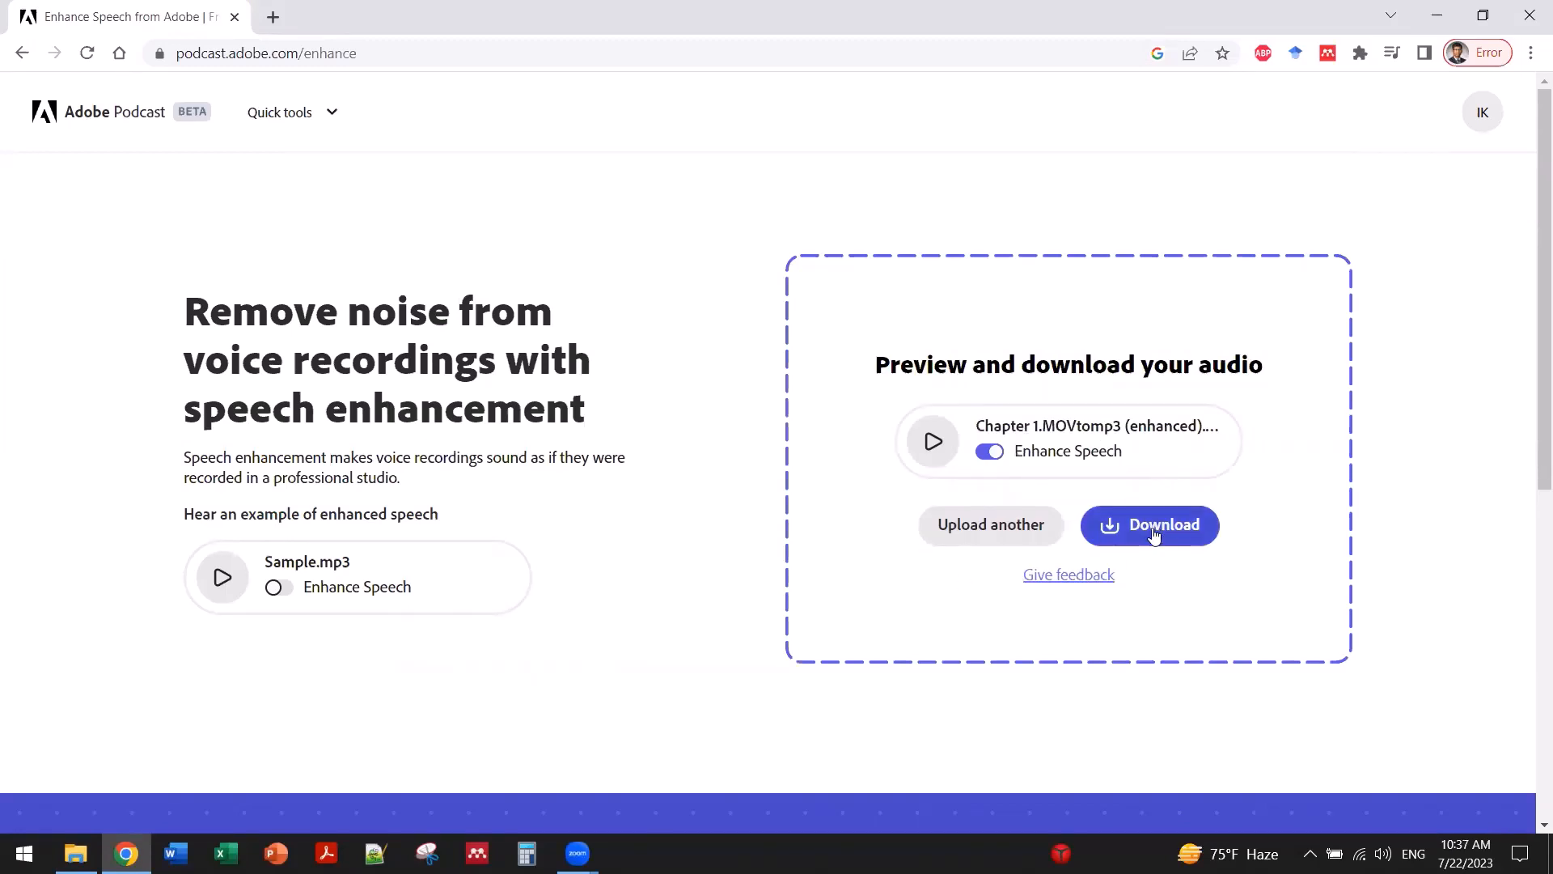
{"action": "left_click", "coordinate": [1149, 524]}
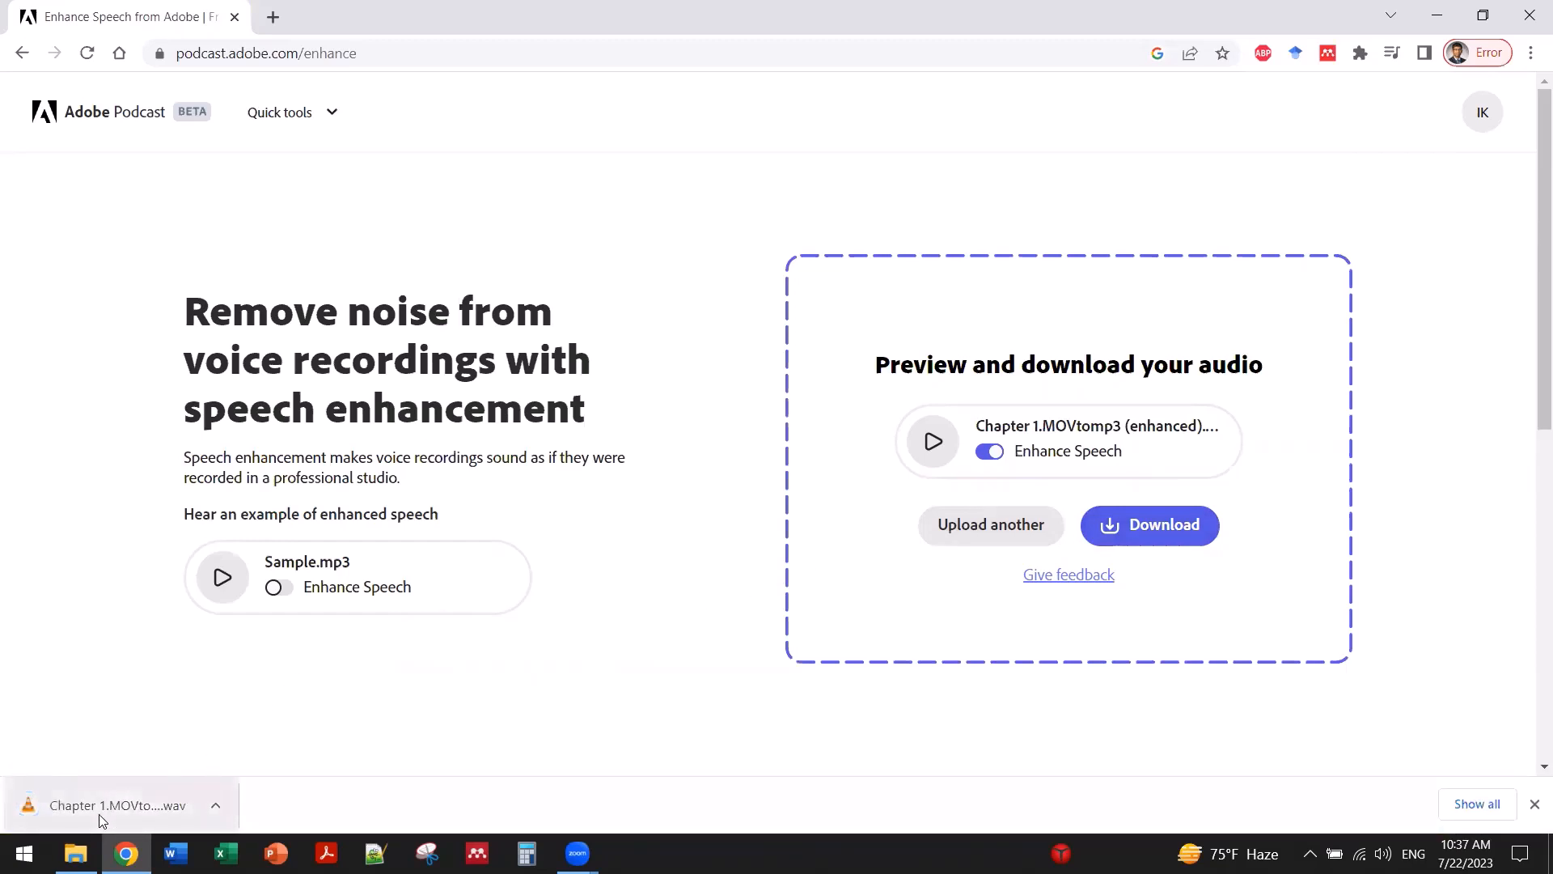
{"action": "left_click", "coordinate": [76, 853]}
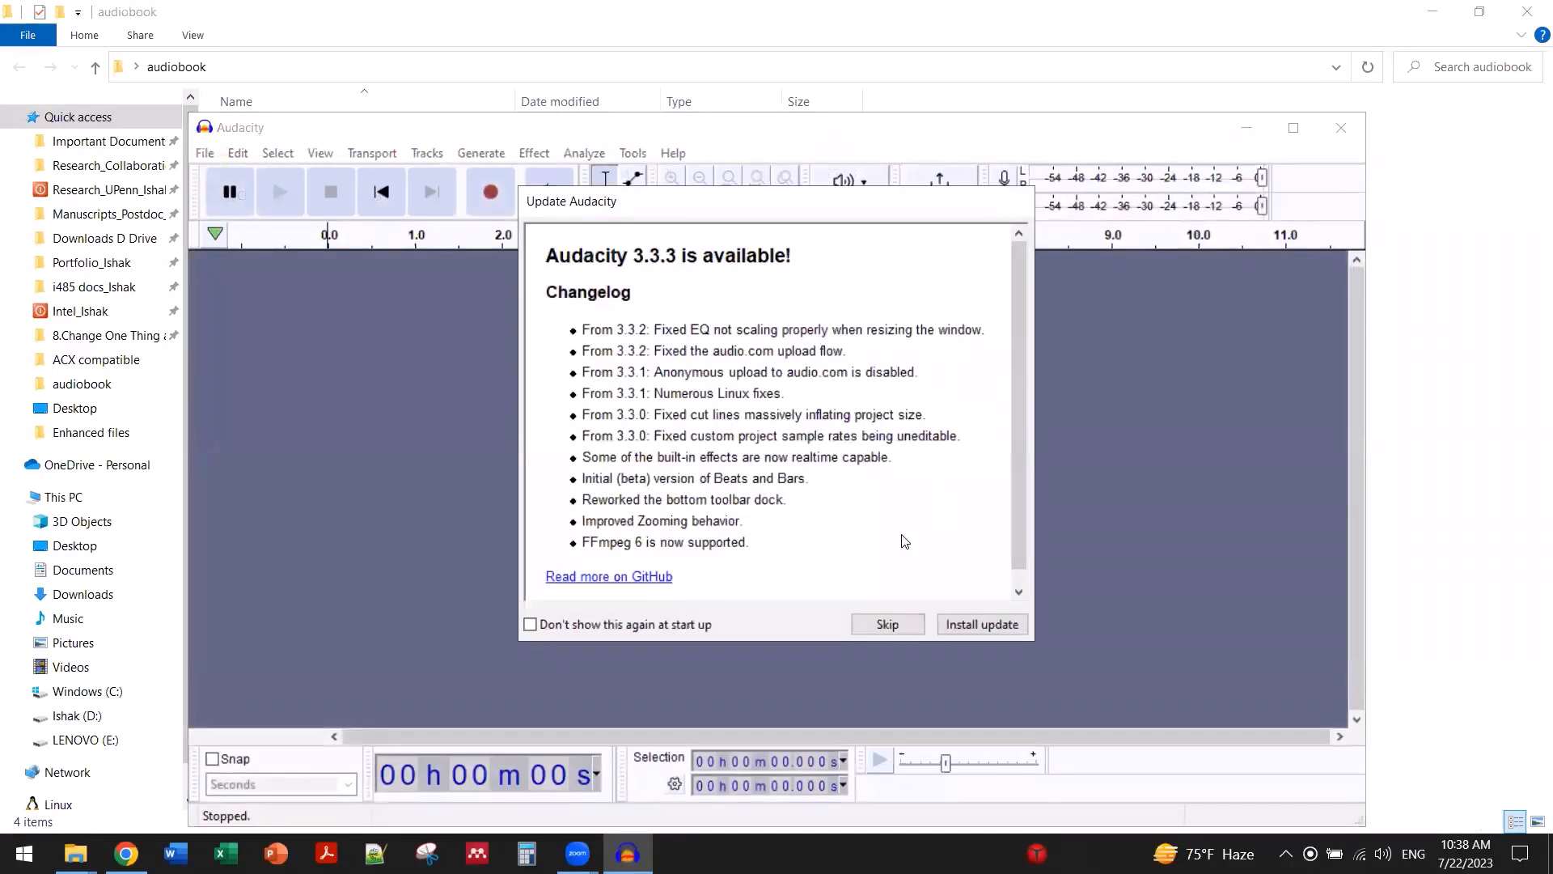
Step: Skip the Update Audacity notice and start File > Open for the enhanced WAV
{"action": "left_click", "coordinate": [885, 625]}
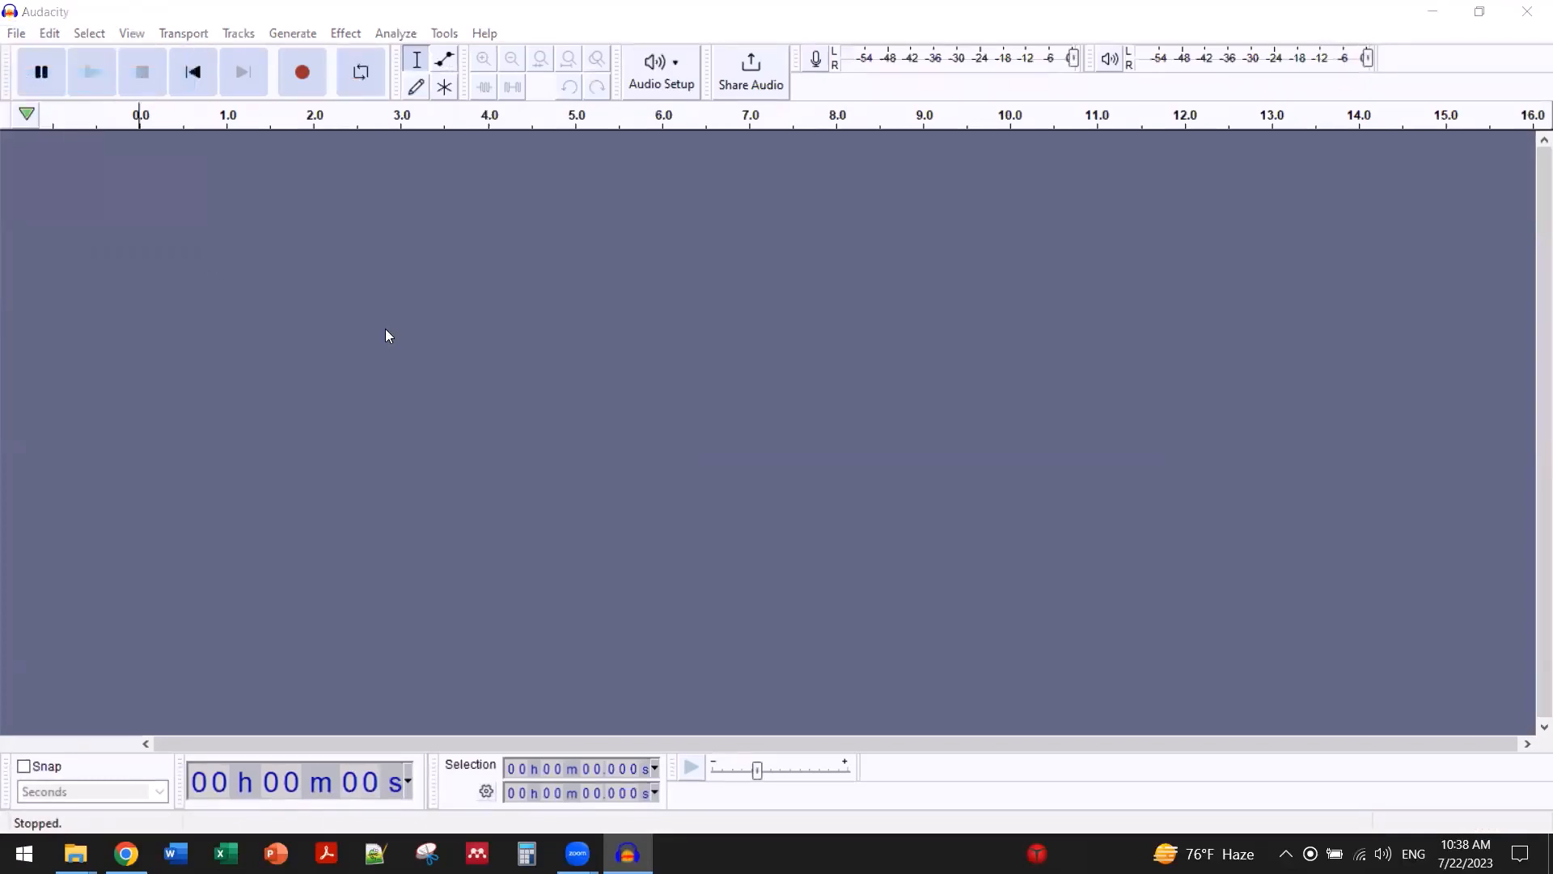
{"action": "left_click", "coordinate": [16, 32]}
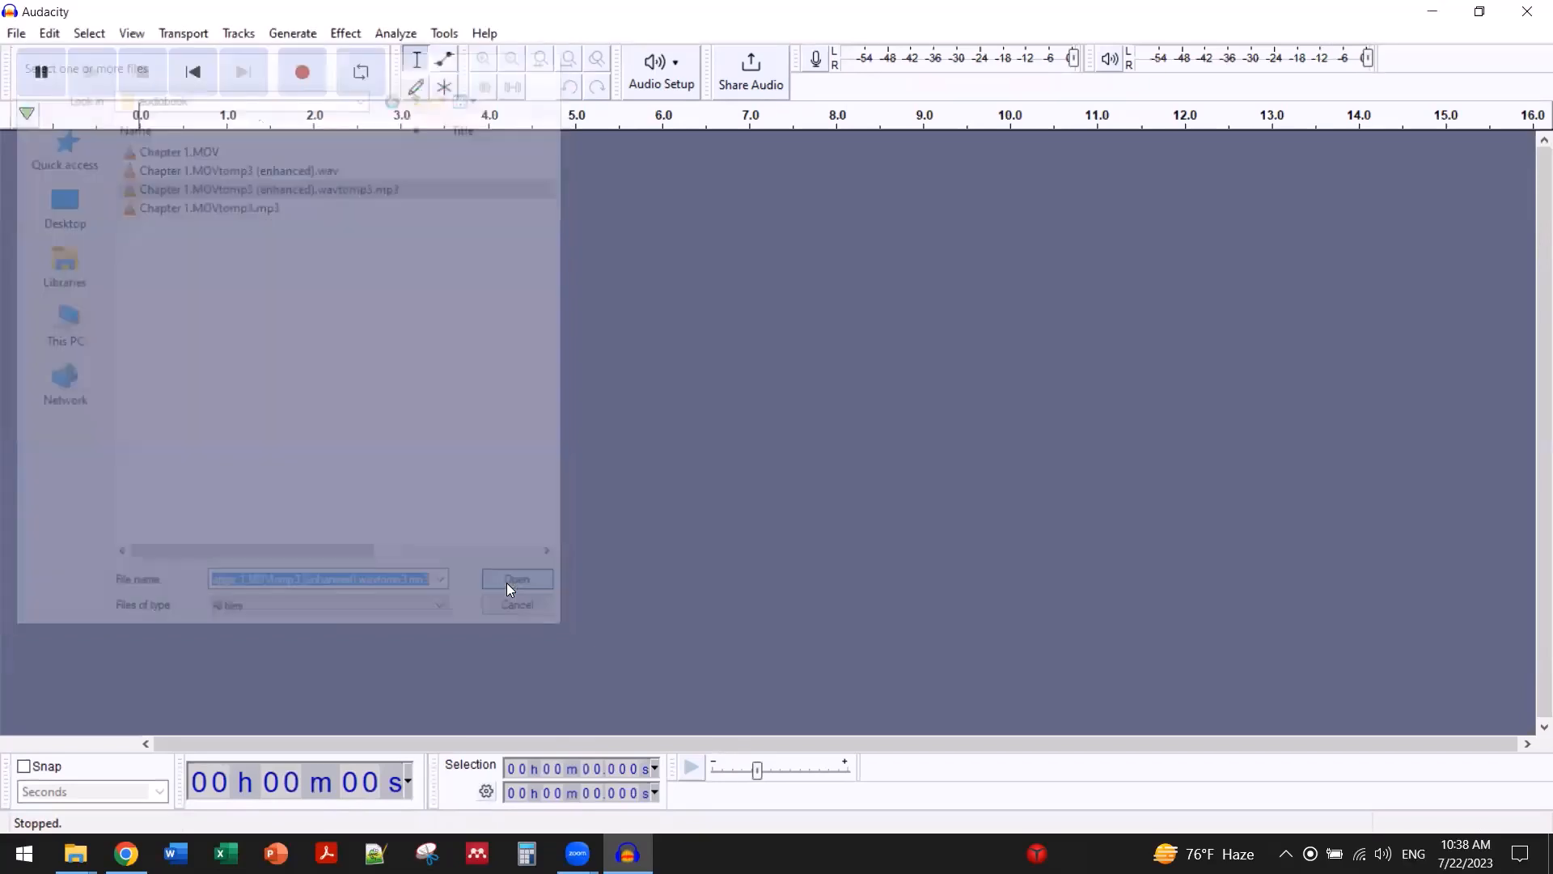
Step: Import the enhanced Chapter 1 WAV as a stereo track and browse the Effect menu
{"action": "left_click", "coordinate": [516, 579]}
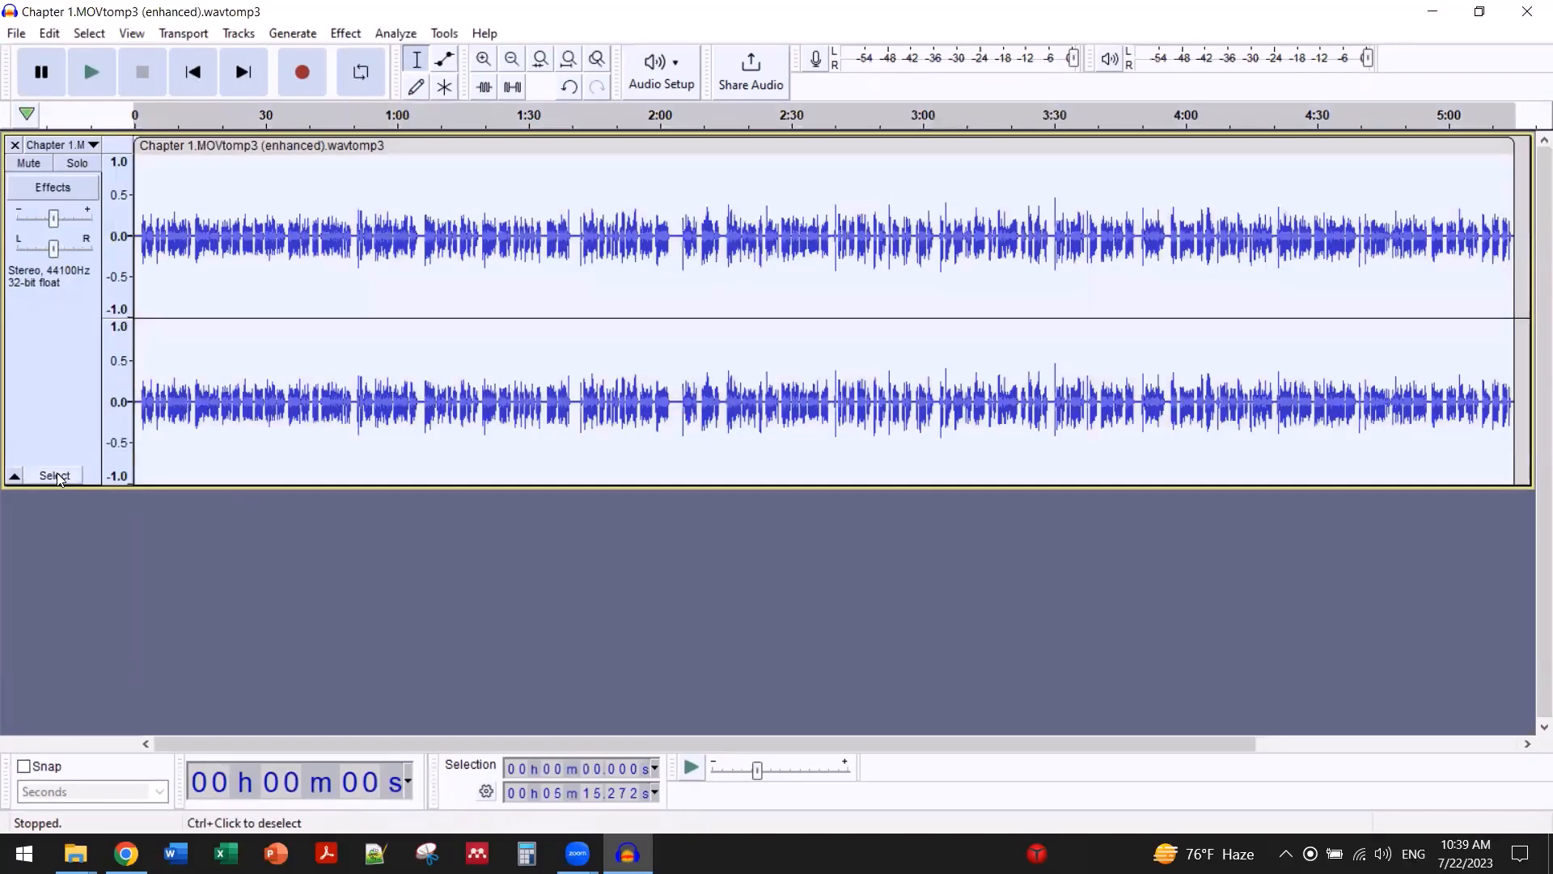
{"action": "mouse_move", "coordinate": [395, 33]}
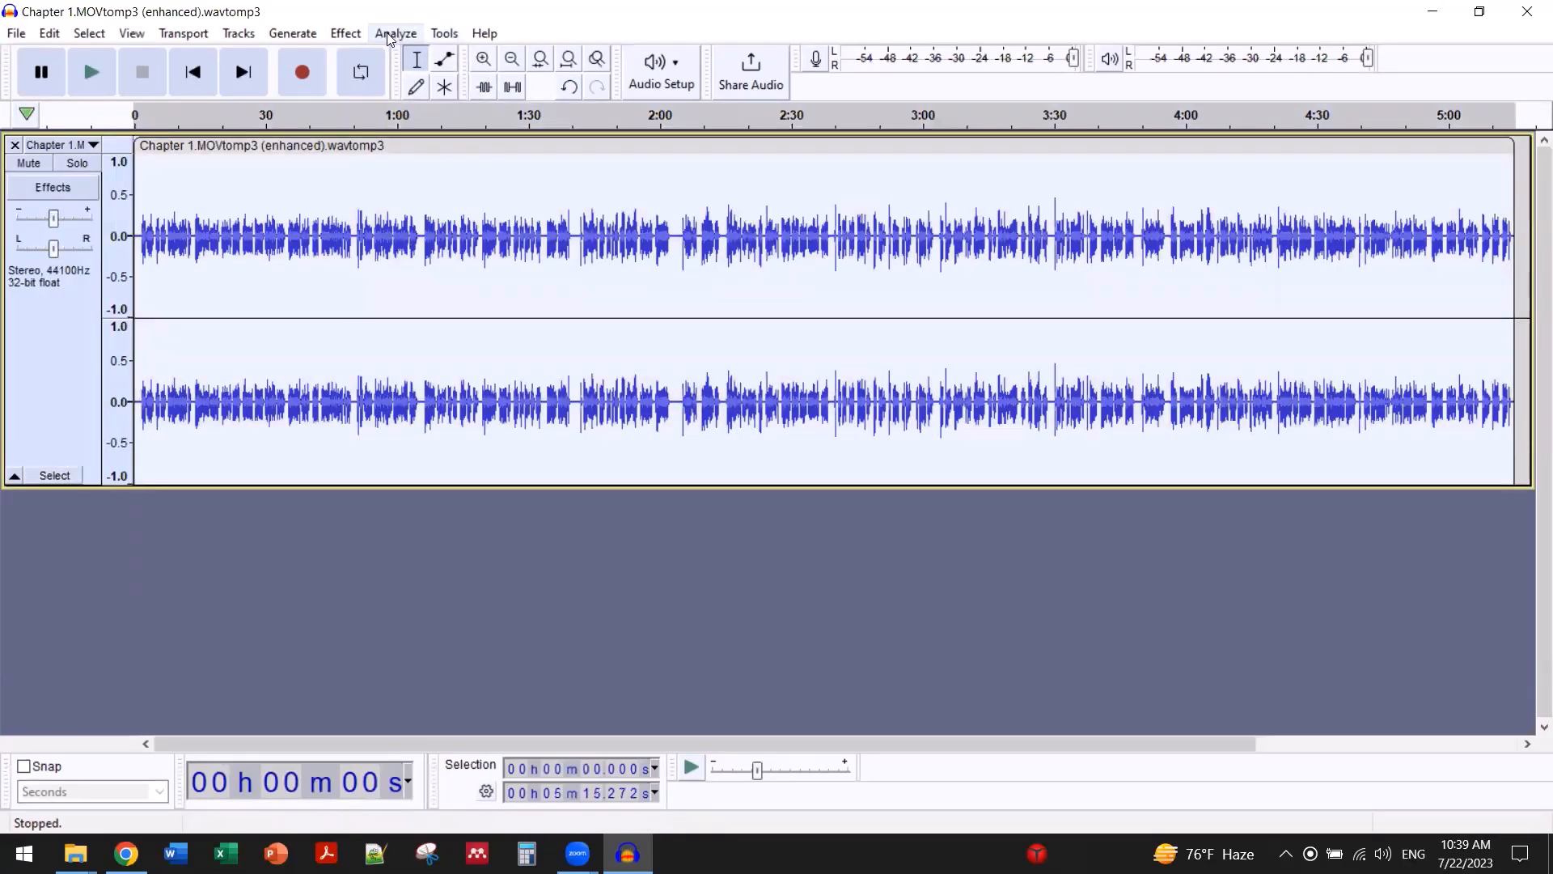
{"action": "left_click", "coordinate": [395, 32]}
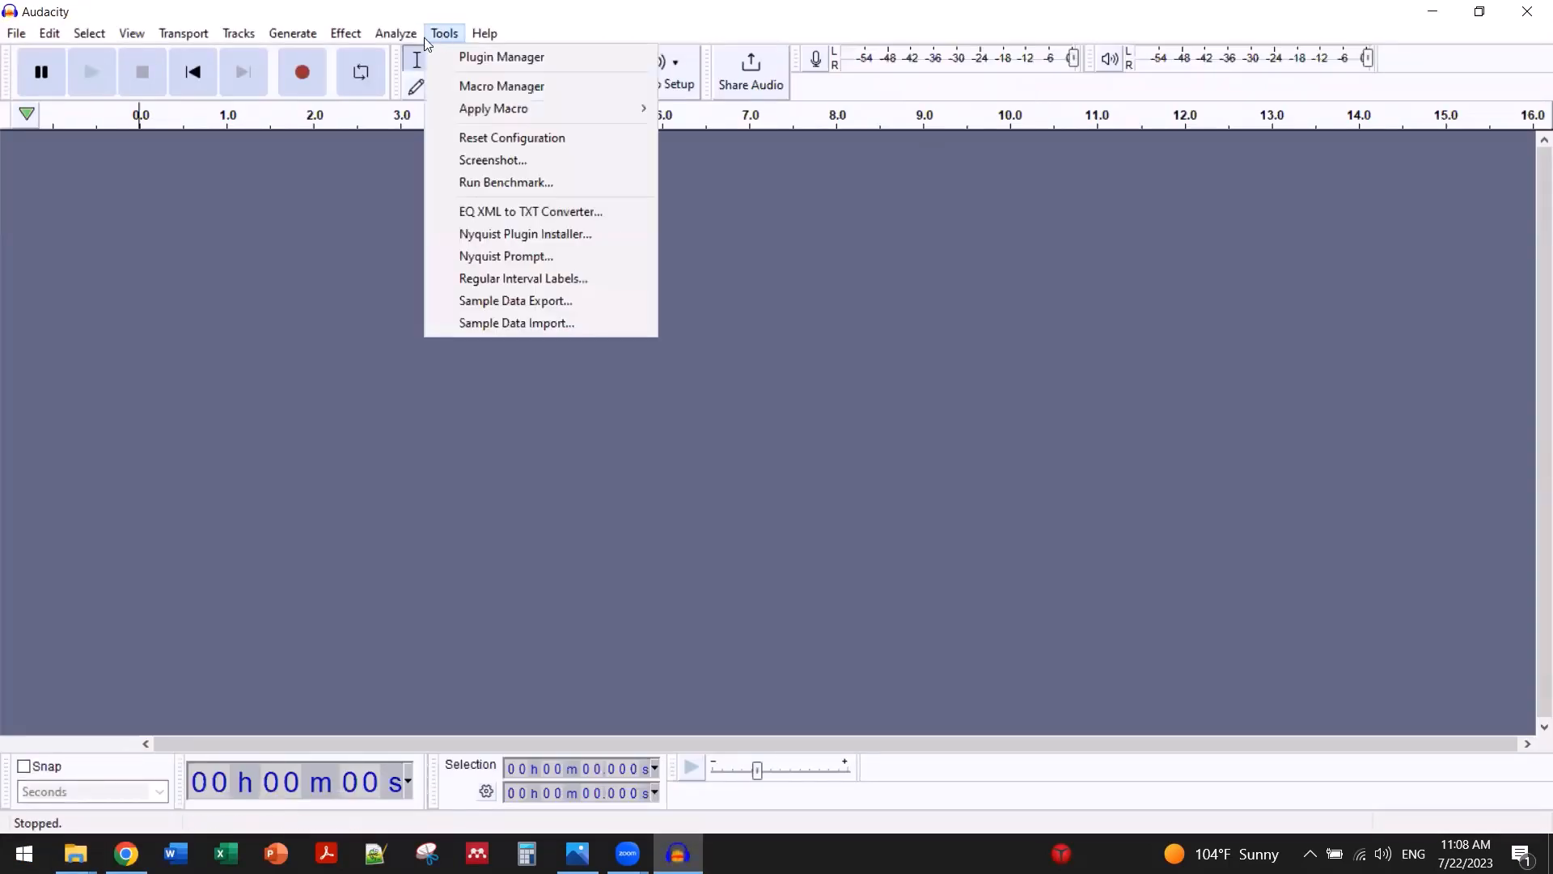
{"action": "left_click", "coordinate": [395, 32]}
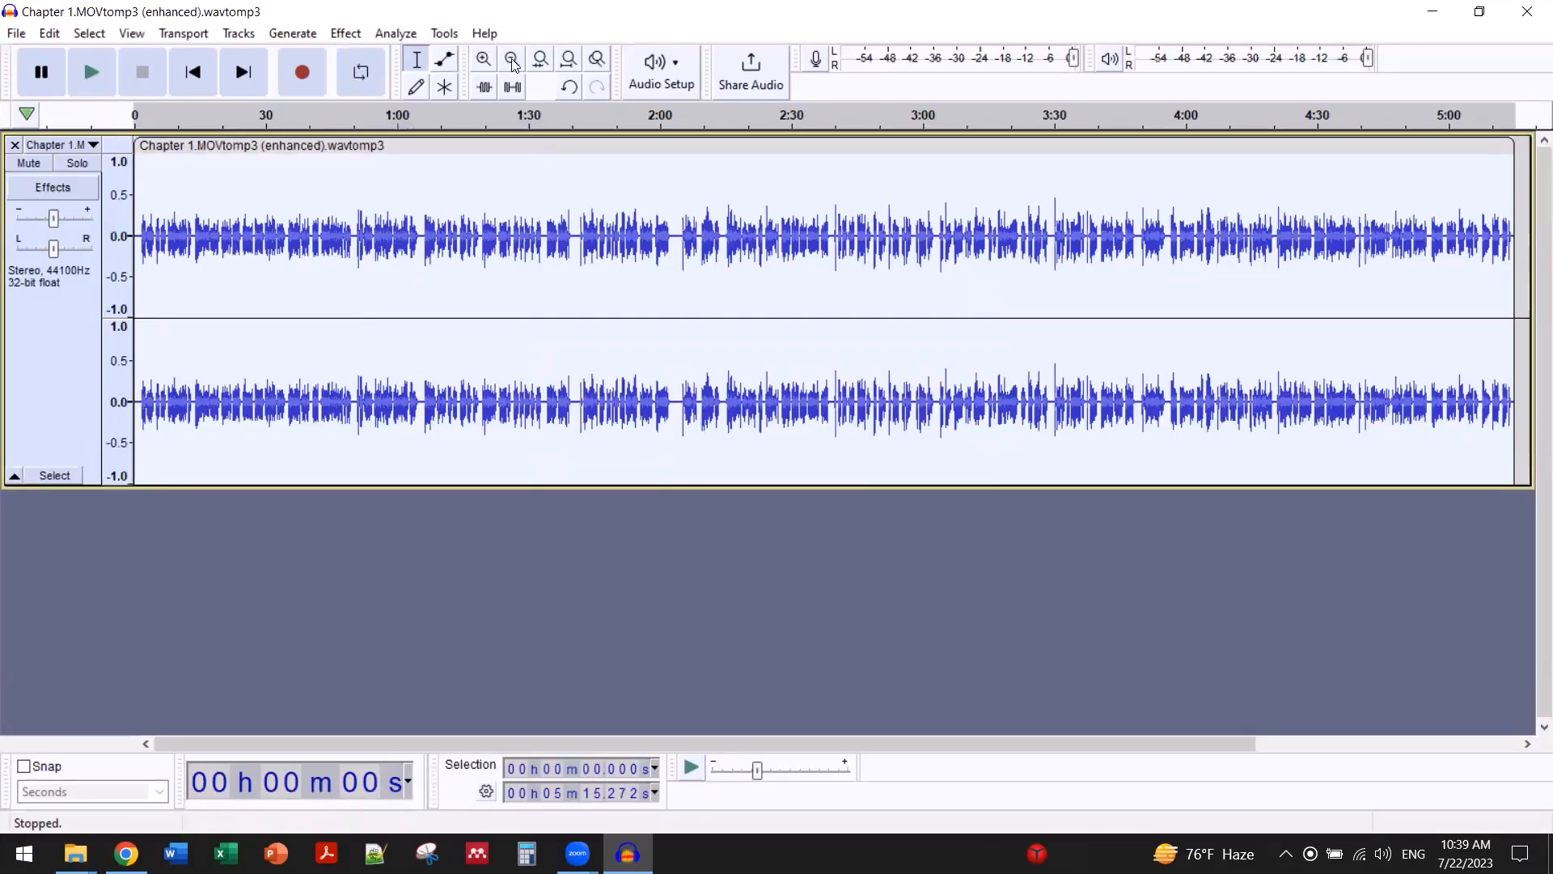
{"action": "left_click", "coordinate": [345, 32]}
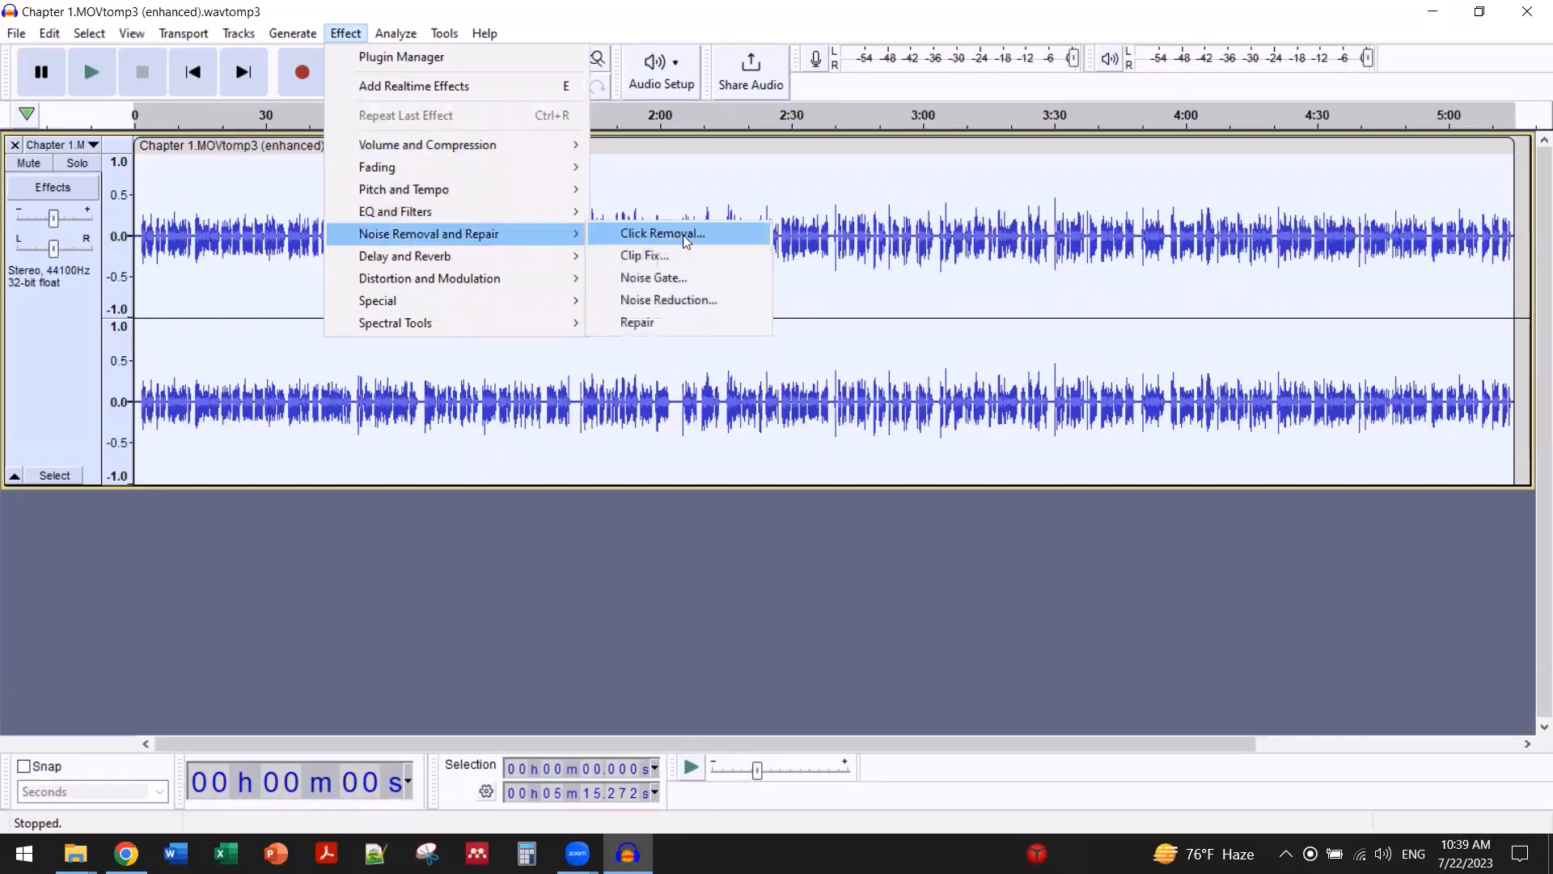
Step: Capture a noise profile in Noise Reduction, then apply it to the whole Chapter 1 track
{"action": "left_click", "coordinate": [669, 299]}
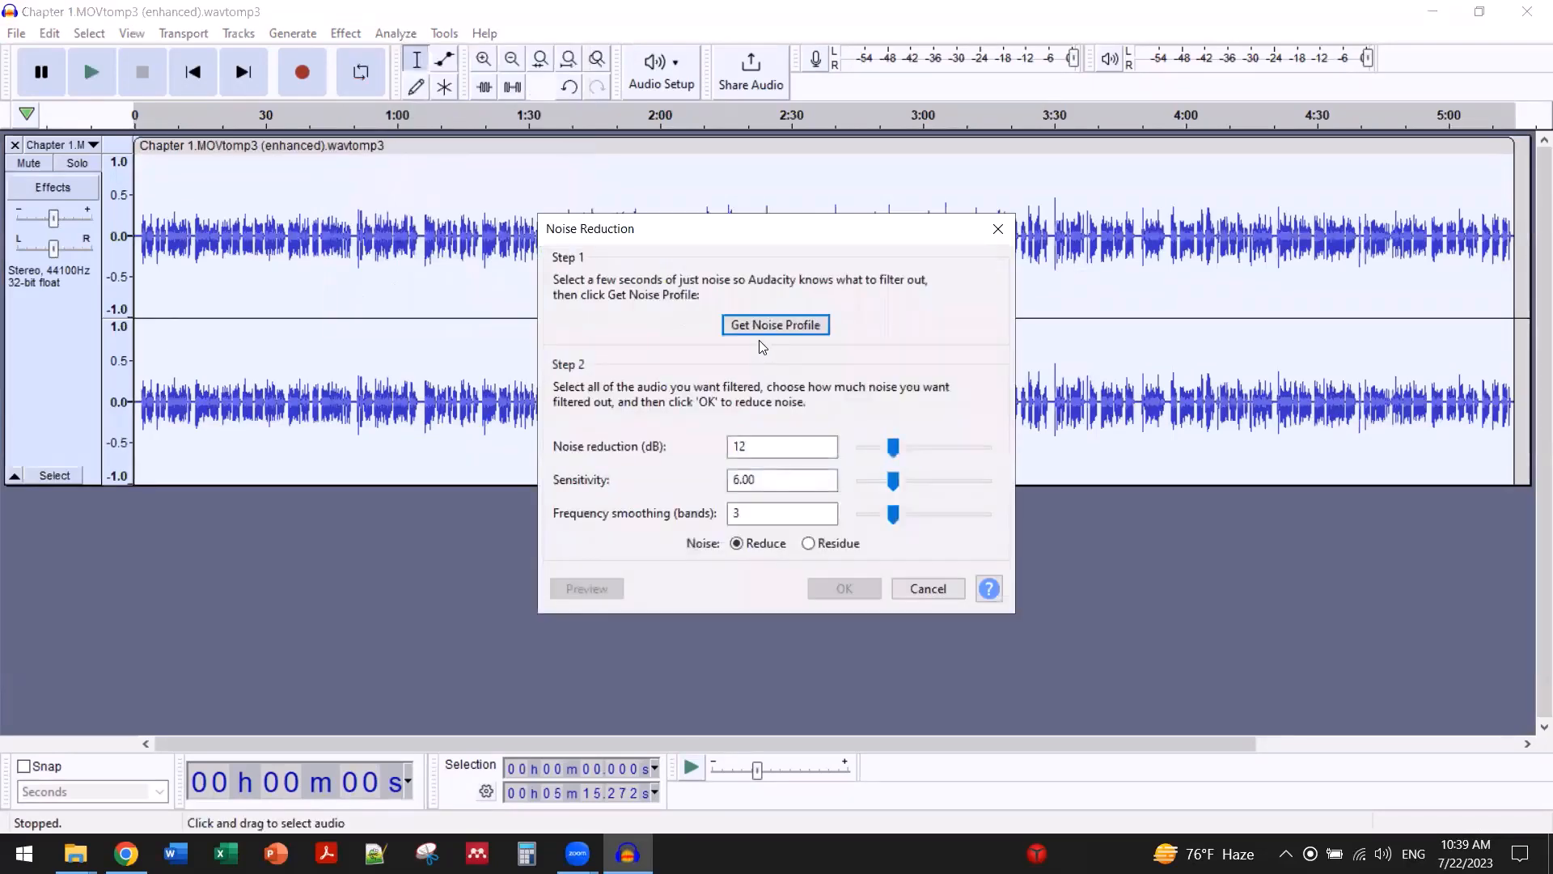
{"action": "left_click", "coordinate": [843, 587]}
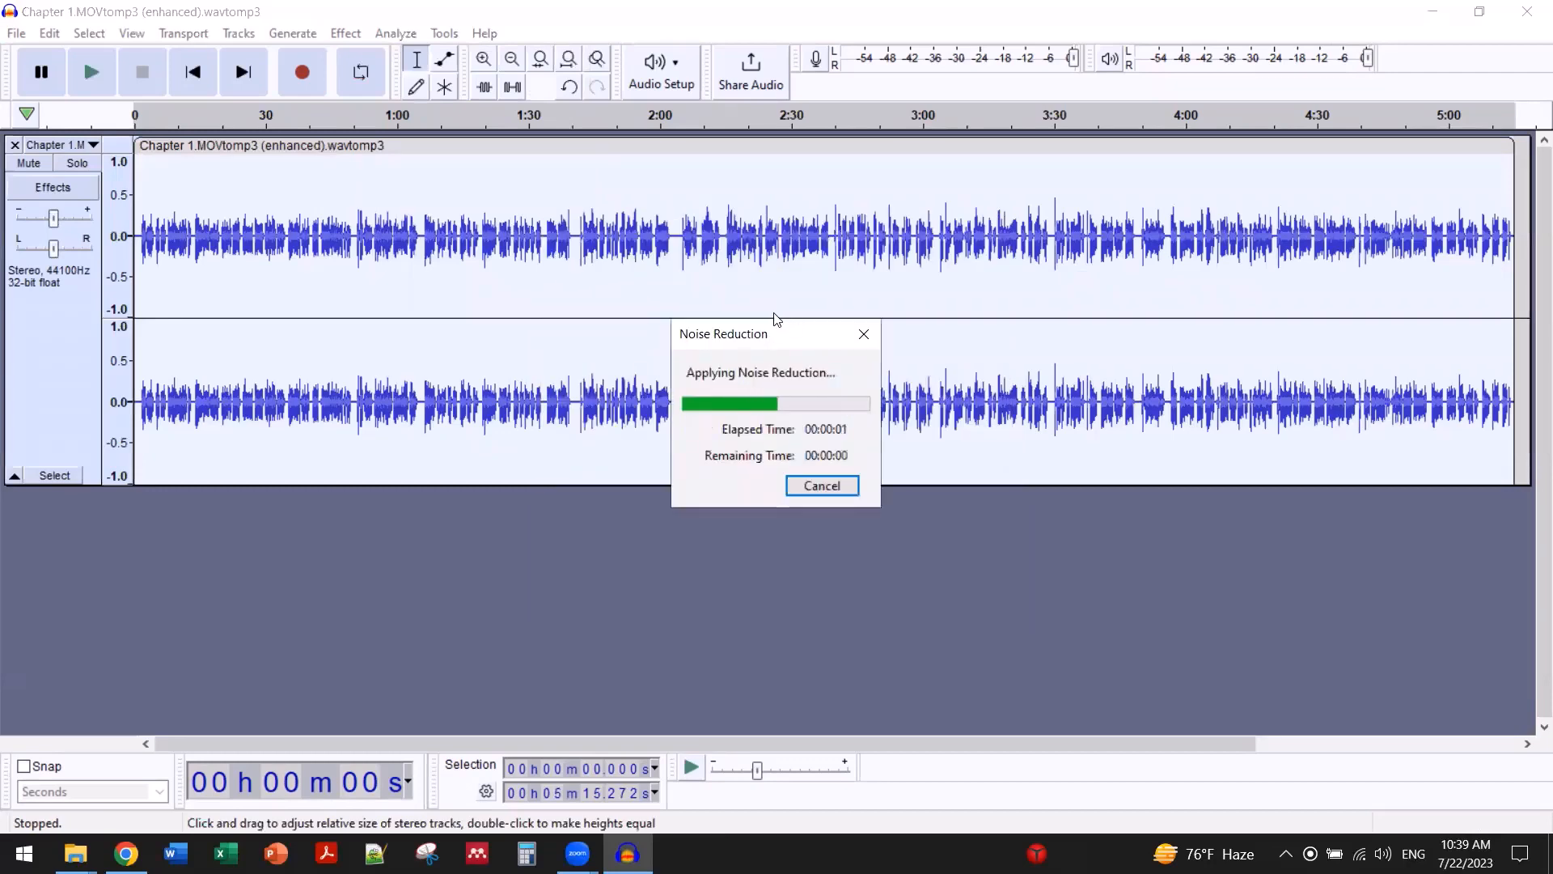
{"action": "left_click", "coordinate": [345, 32]}
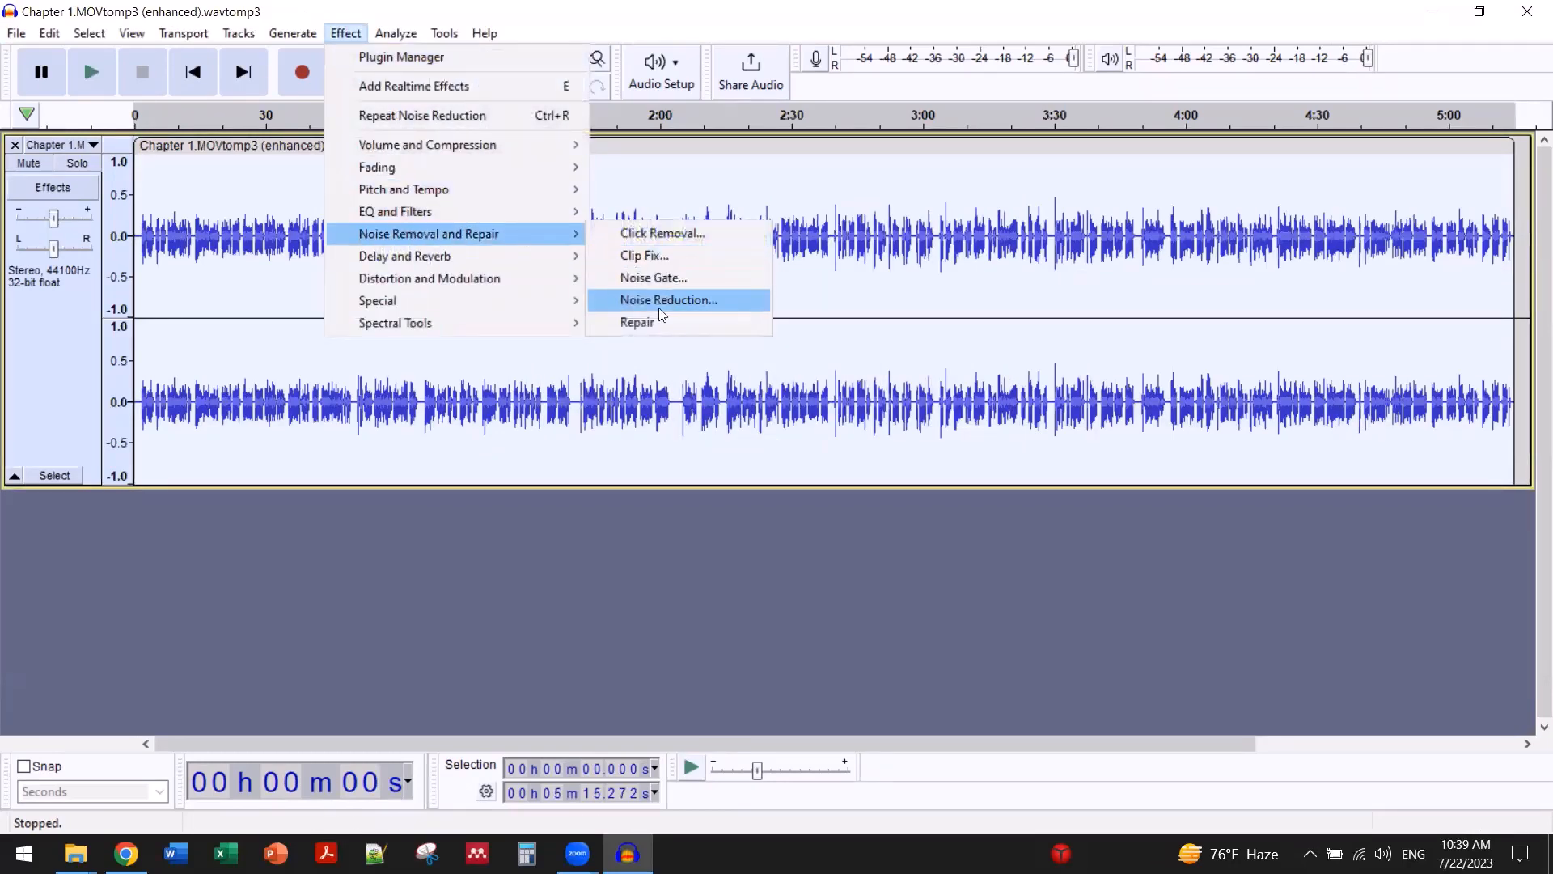
{"action": "left_click", "coordinate": [668, 299]}
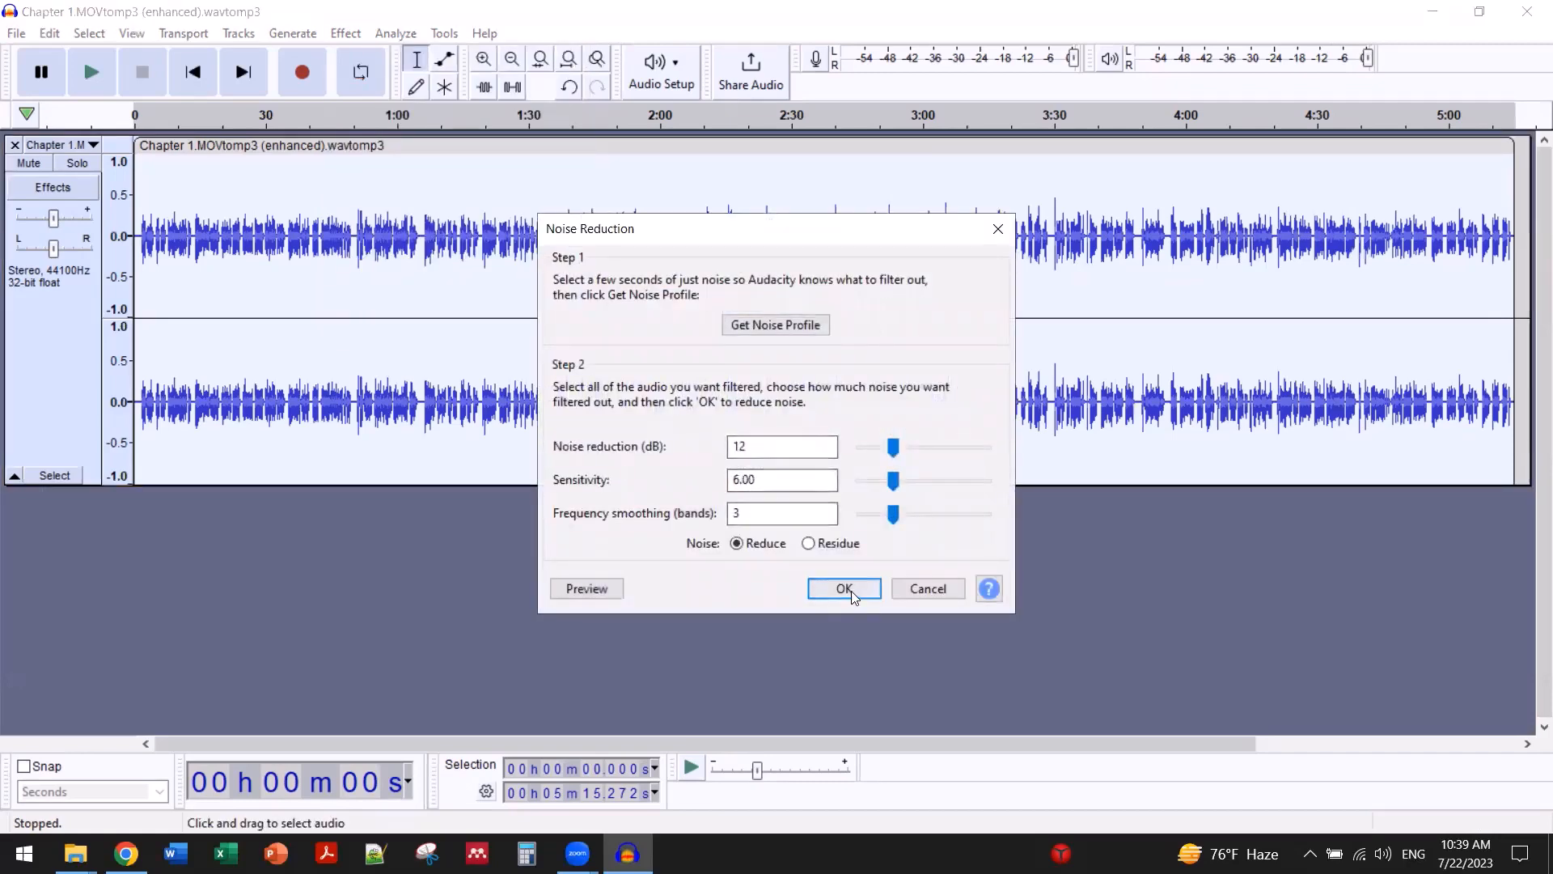
{"action": "left_click", "coordinate": [843, 589]}
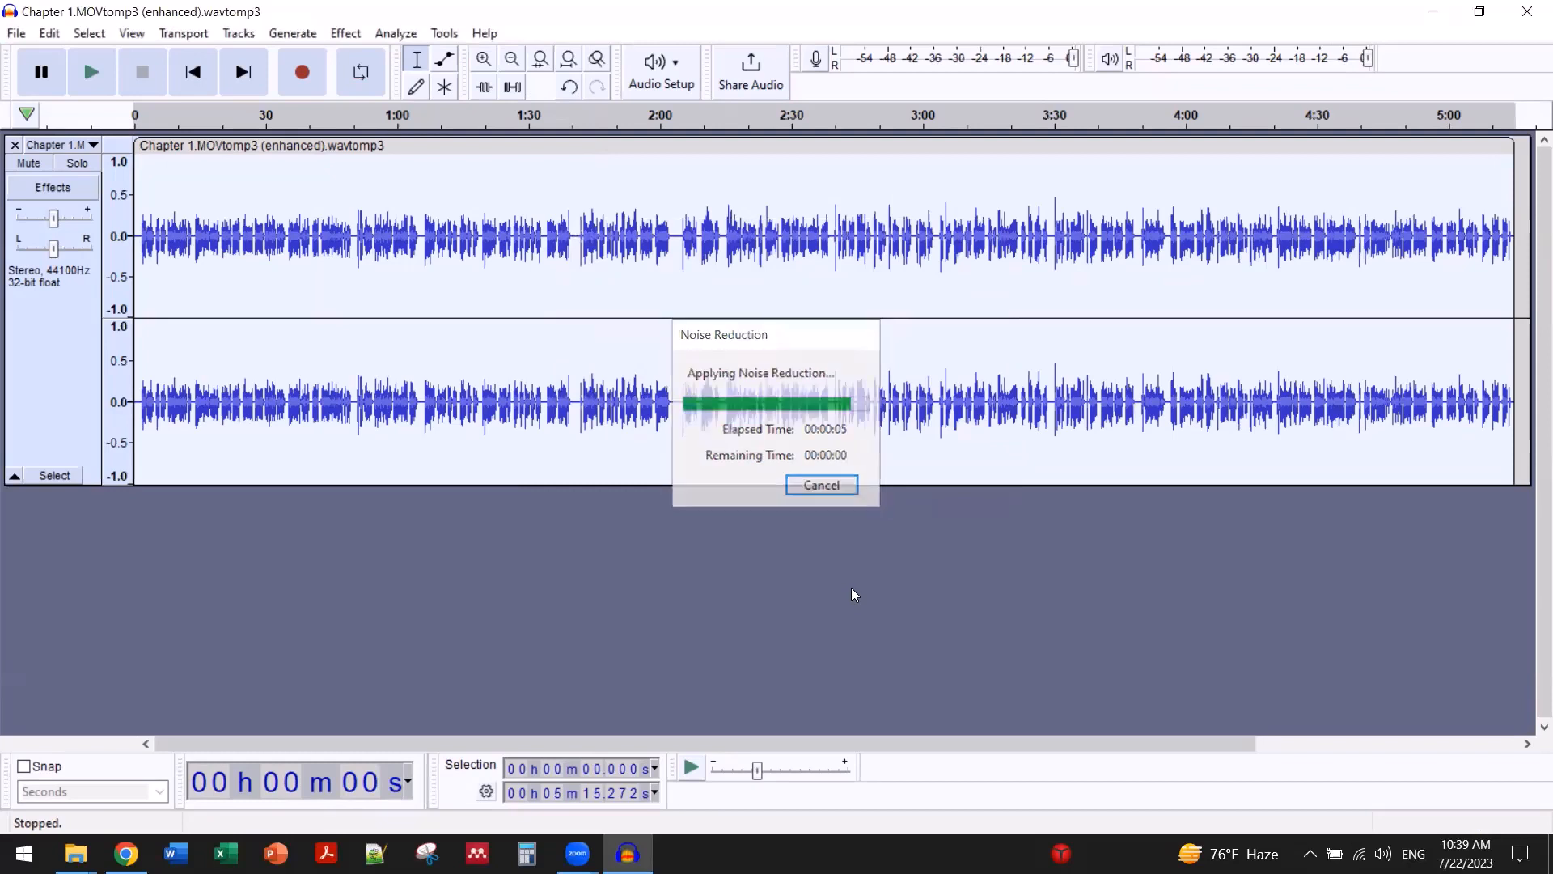
Step: Apply Loudness Normalization at -20.5 dB RMS to the track
{"action": "left_click", "coordinate": [344, 32]}
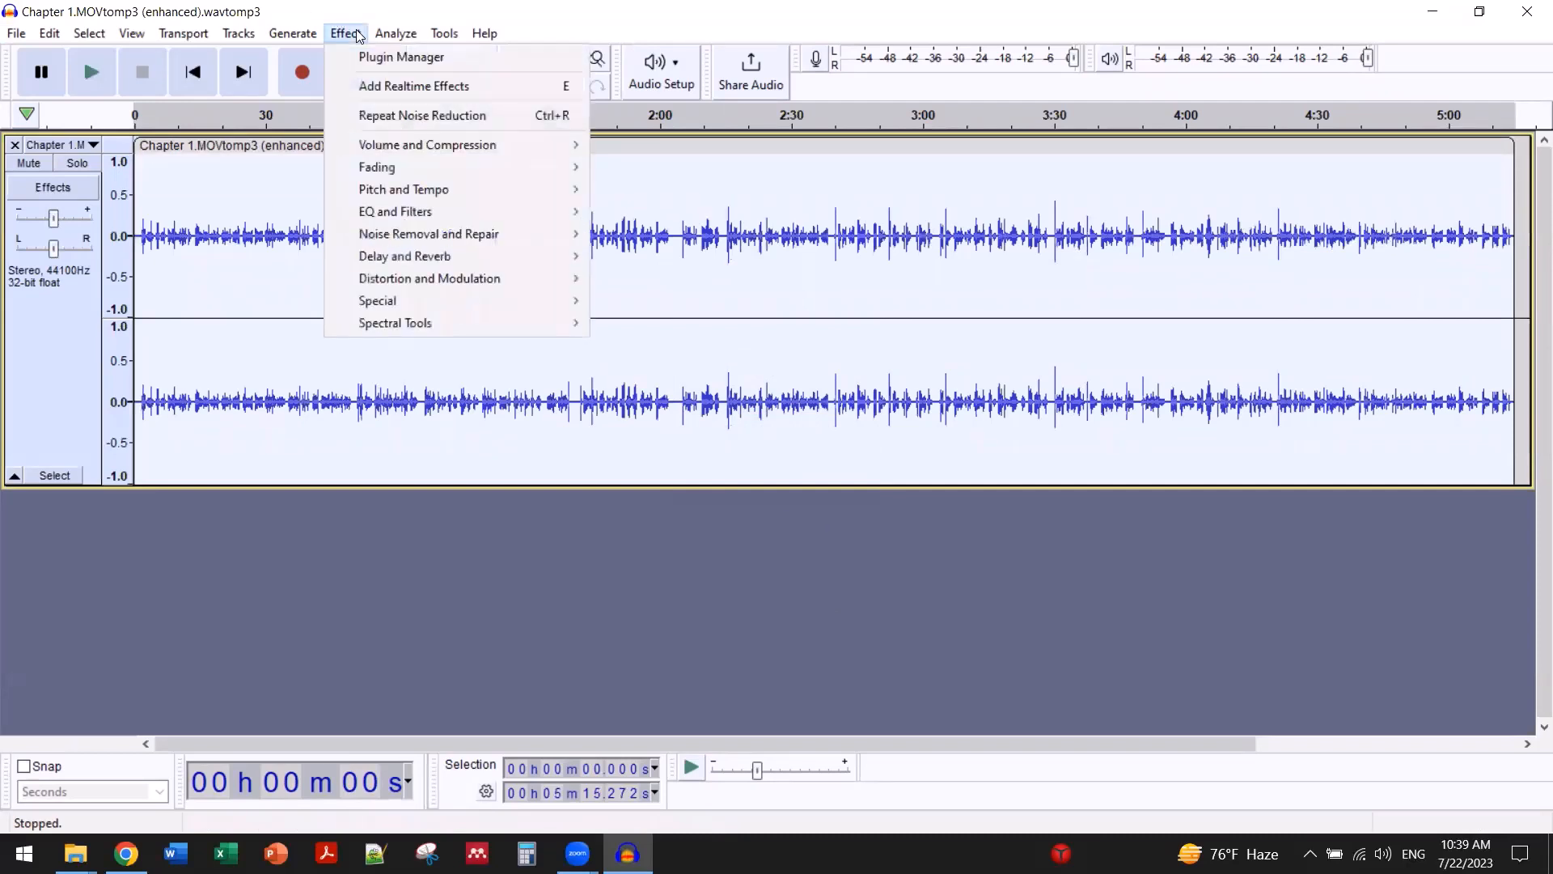
{"action": "mouse_move", "coordinate": [427, 144]}
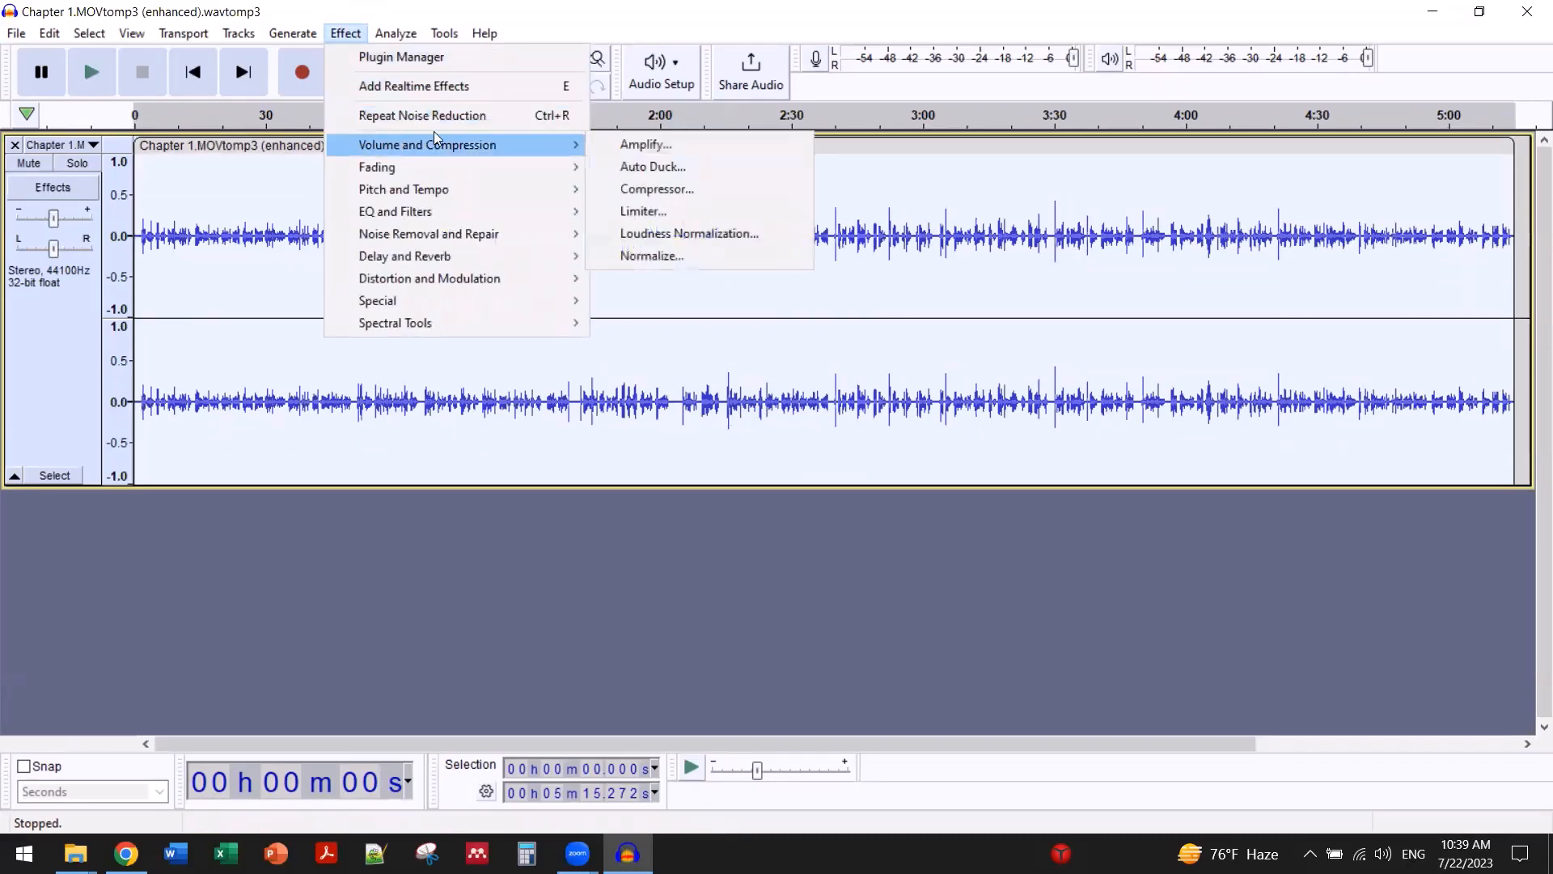
{"action": "left_click", "coordinate": [689, 233]}
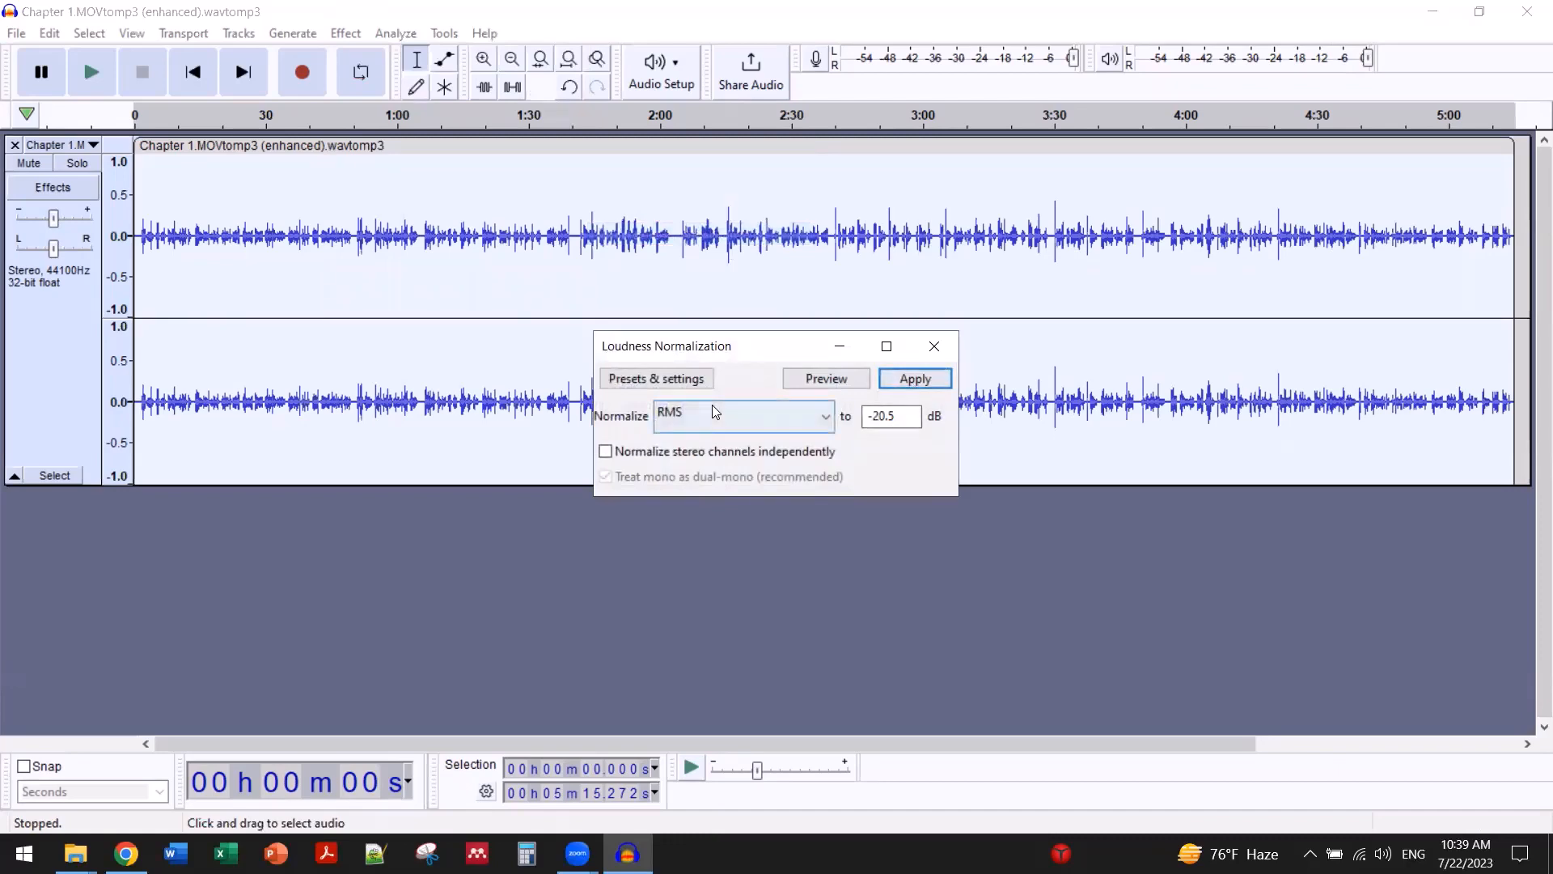
{"action": "left_click", "coordinate": [913, 378]}
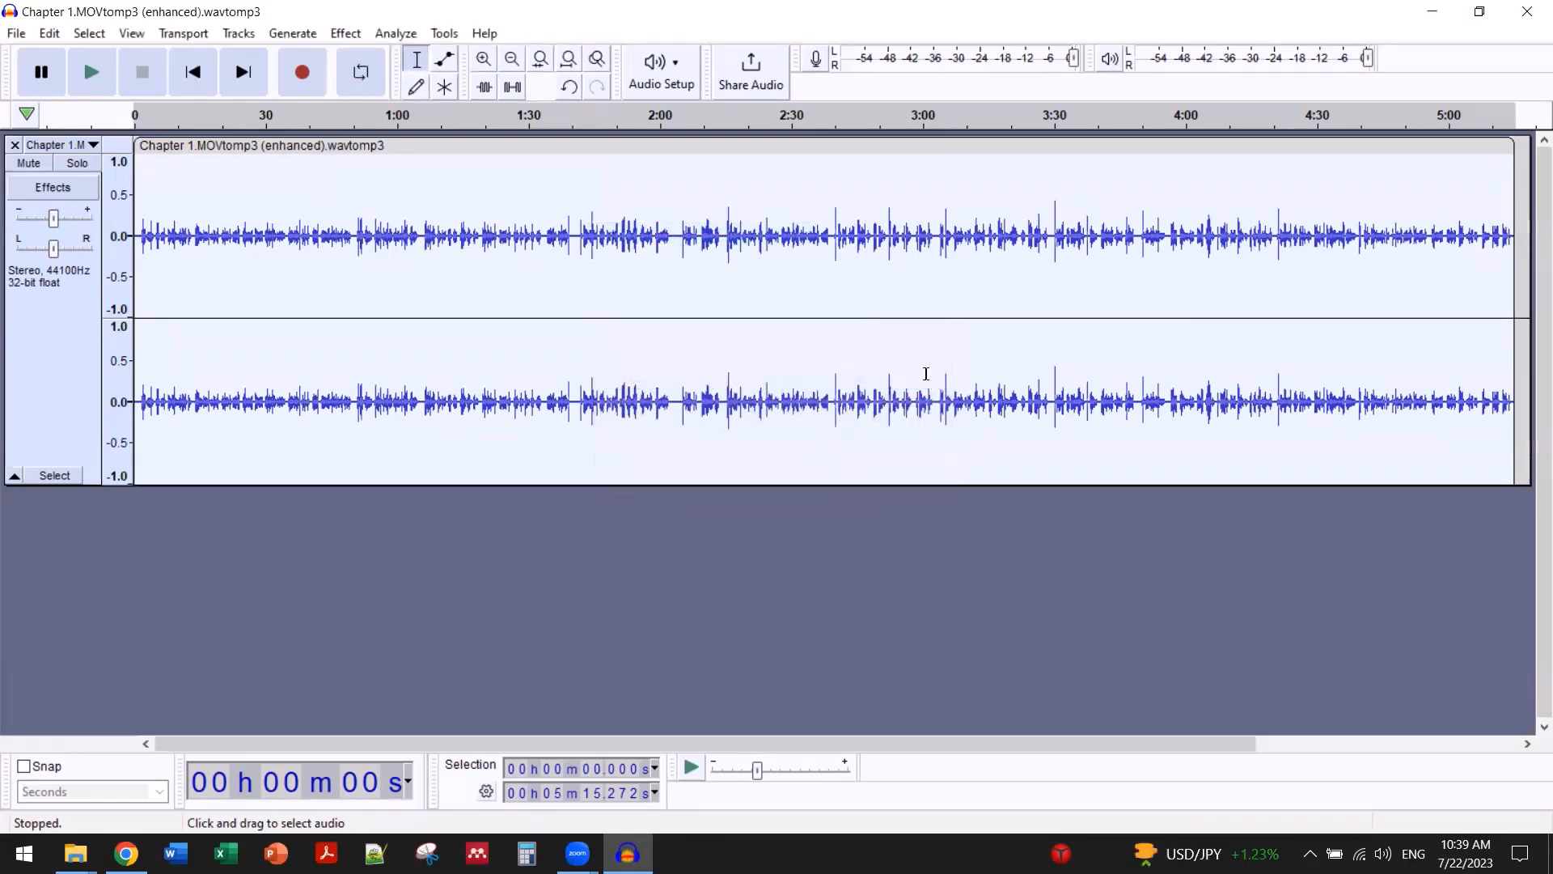
{"action": "left_click", "coordinate": [345, 32]}
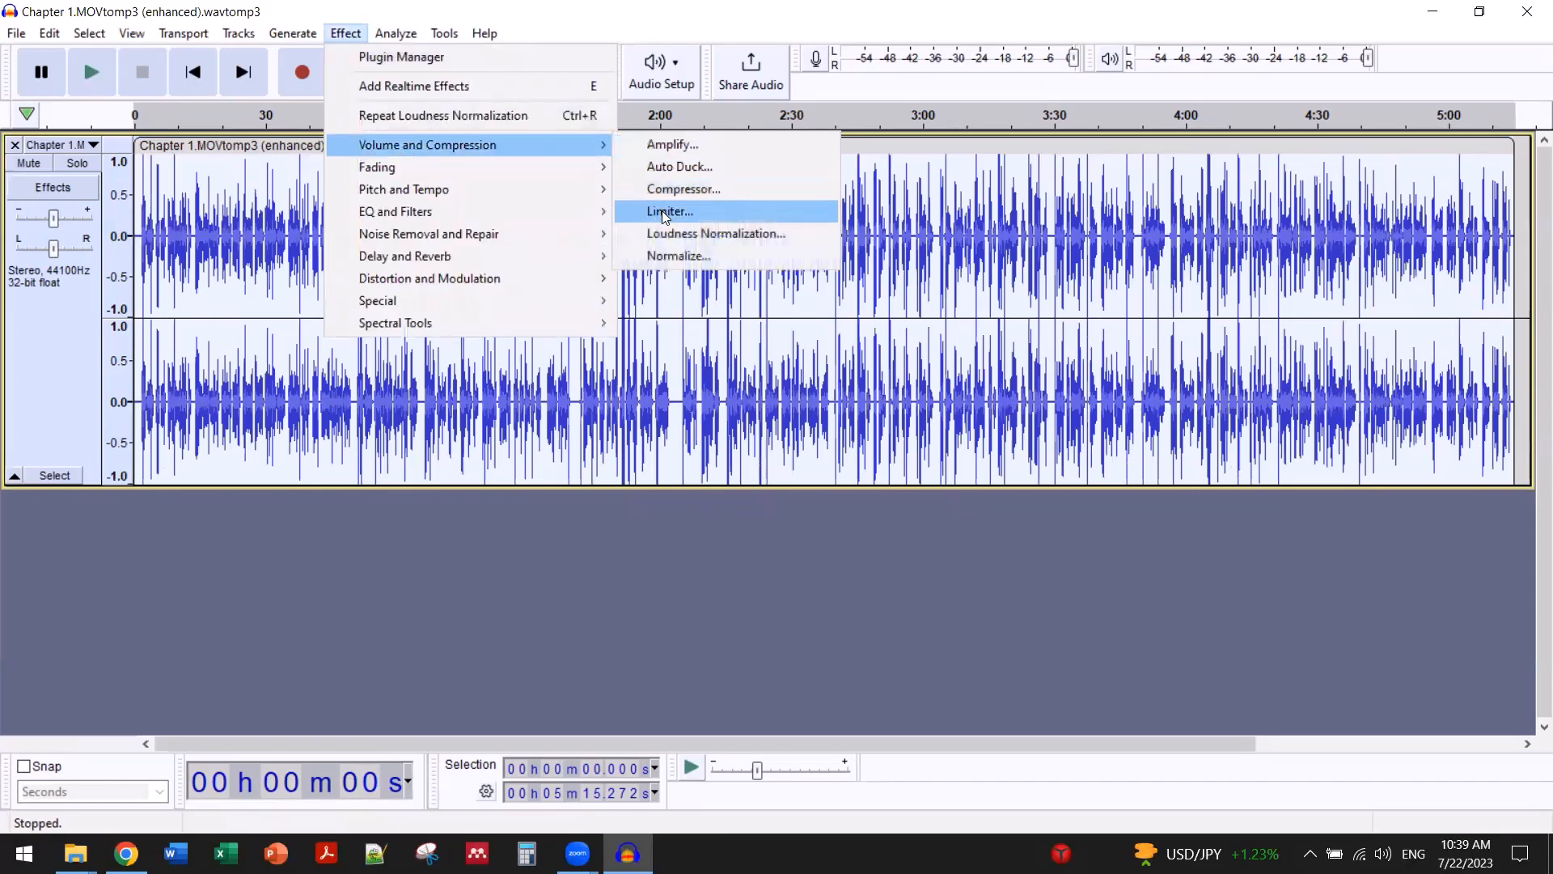
Step: Apply the Limiter with a -3.00 dB hard limit to the recording
{"action": "left_click", "coordinate": [670, 210]}
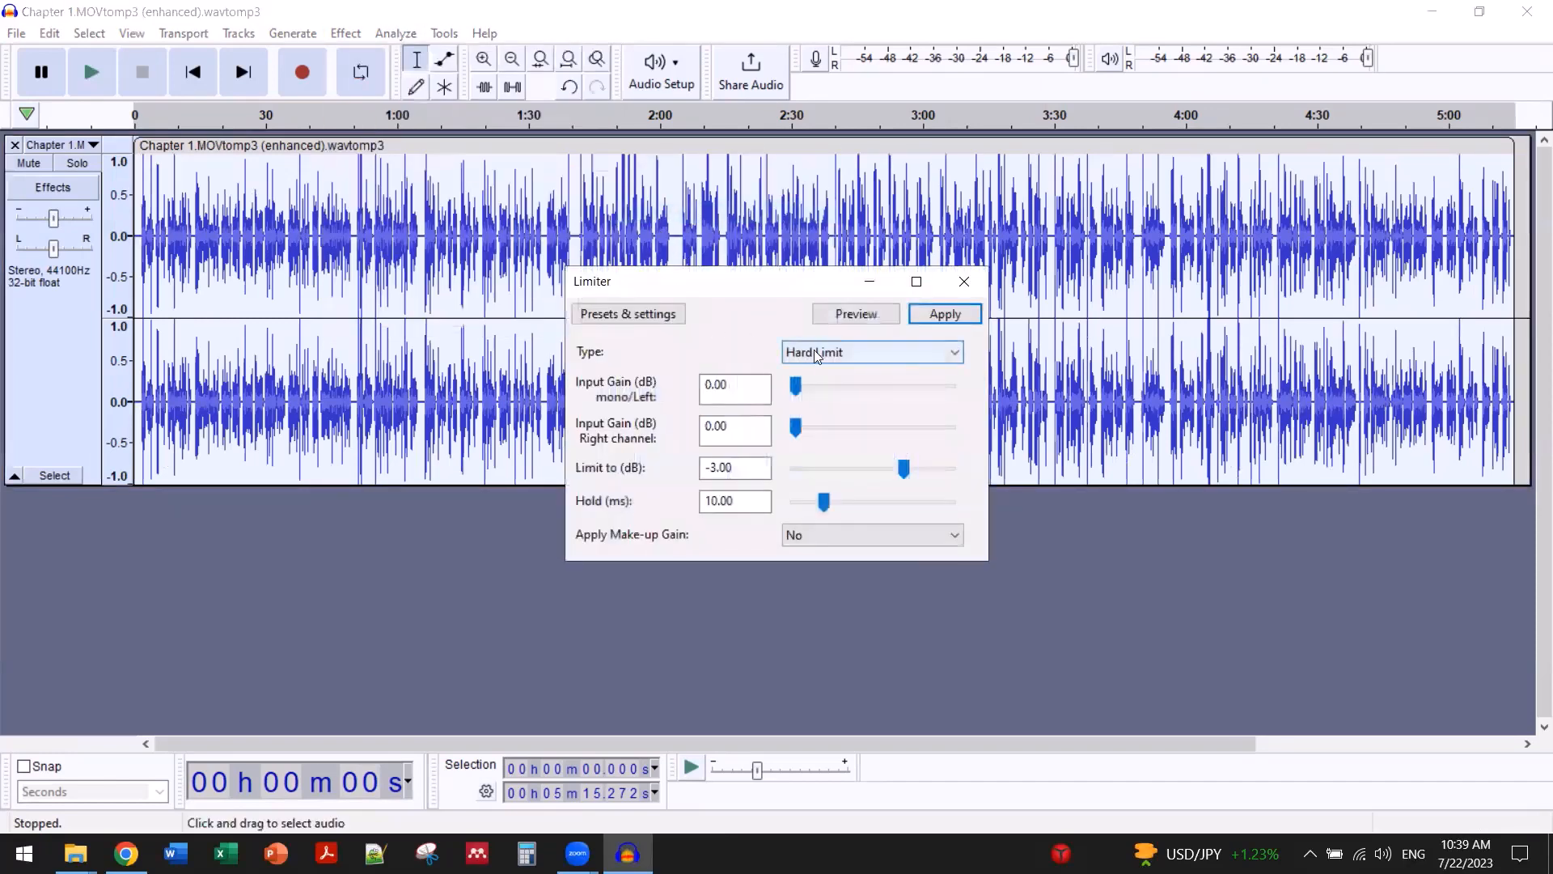
{"action": "left_click", "coordinate": [942, 312]}
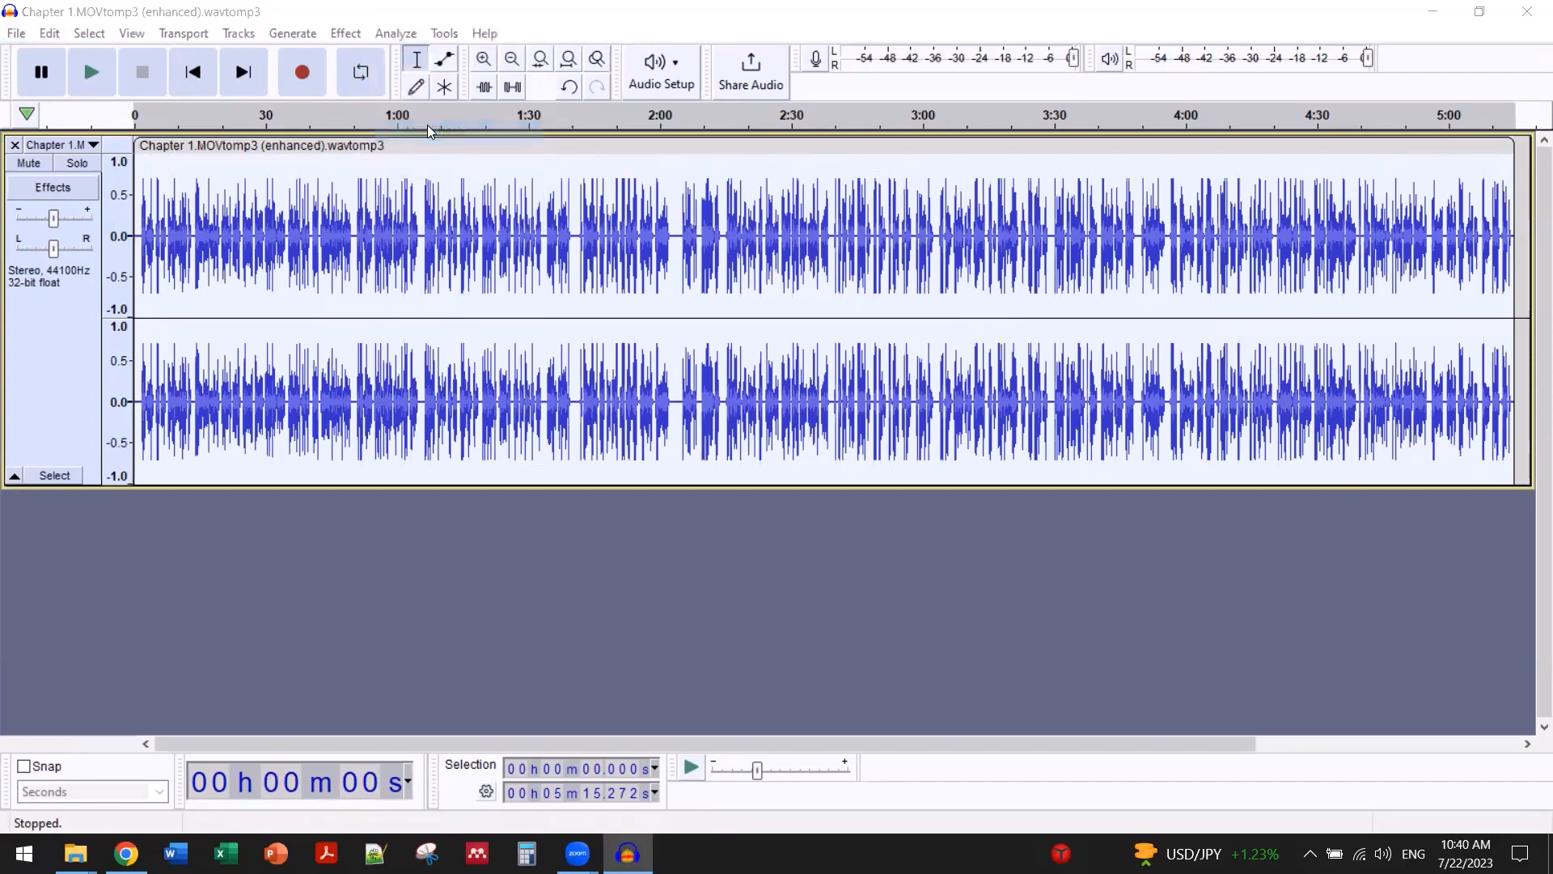
{"action": "left_click", "coordinate": [16, 33]}
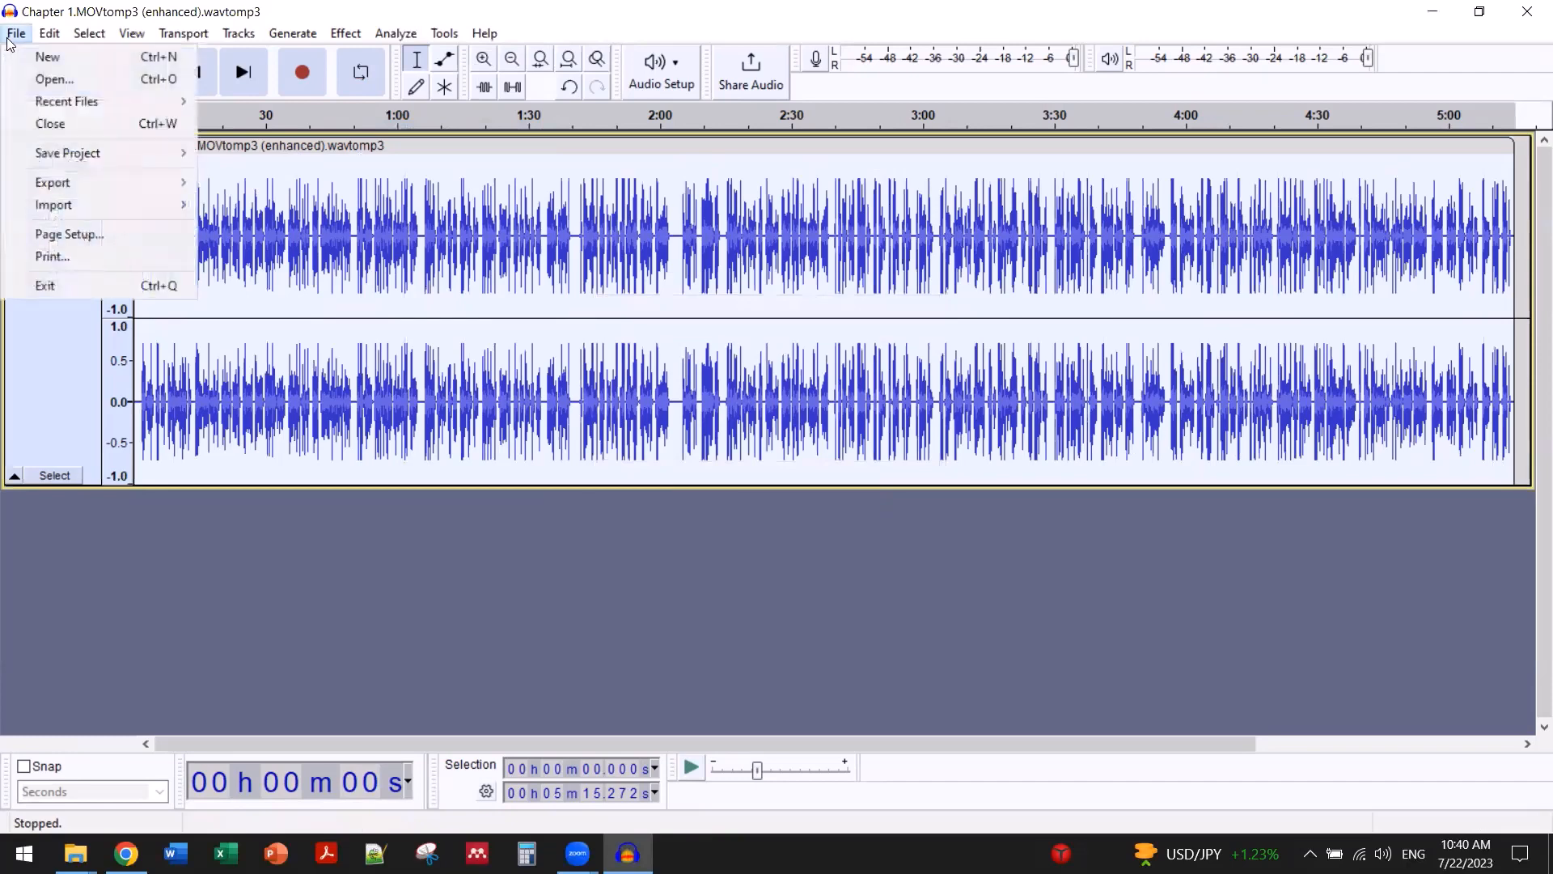
Step: Export as MP3 named final.mp3 at constant 192 kbps mono, accepting the metadata
{"action": "left_click", "coordinate": [51, 181]}
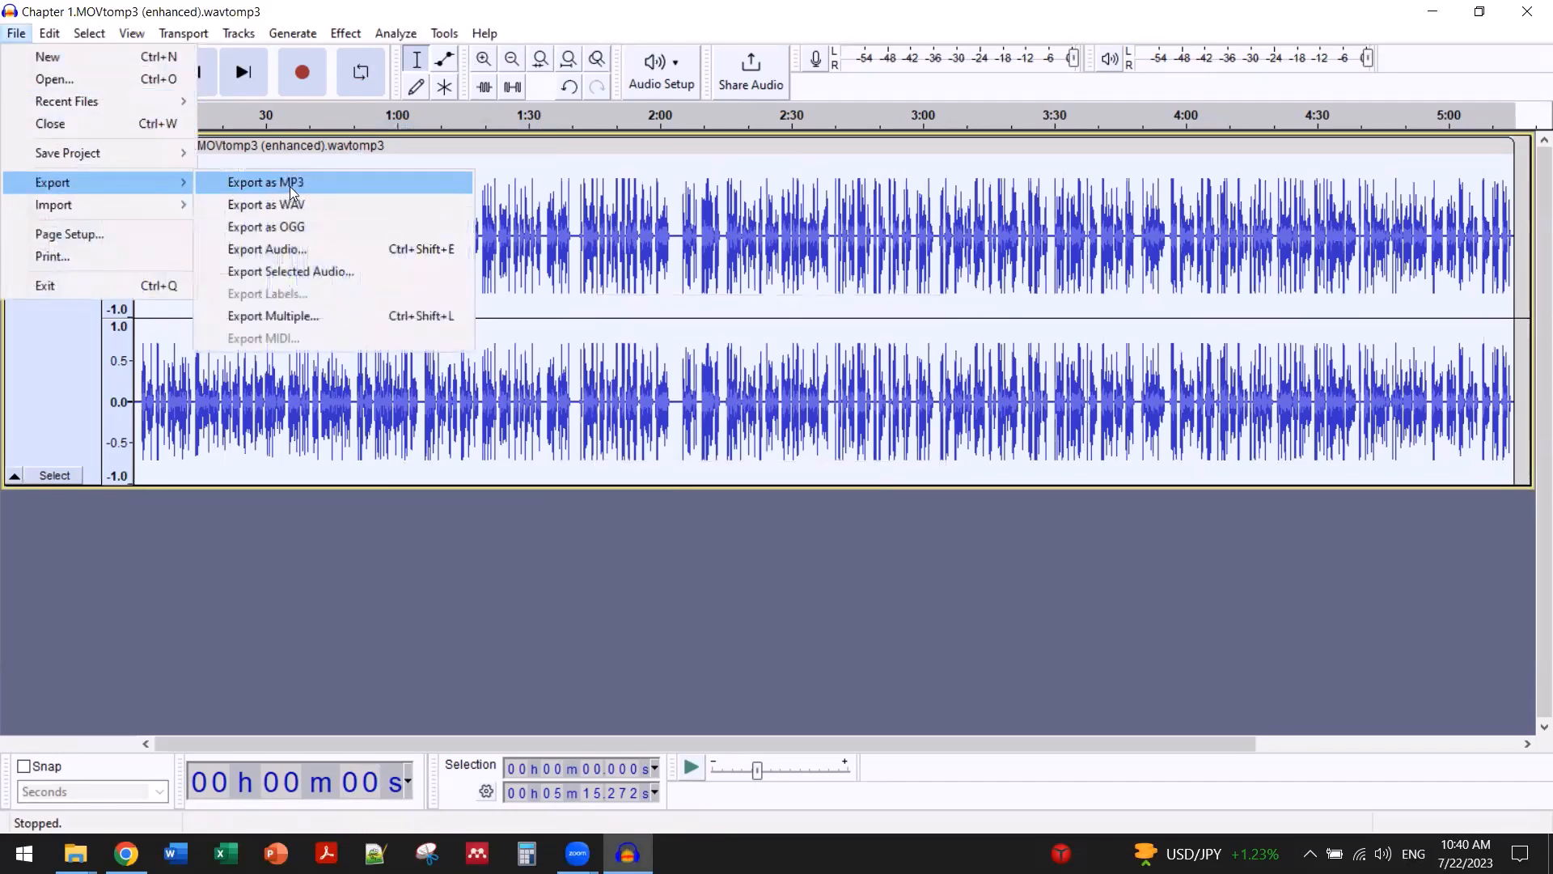
{"action": "left_click", "coordinate": [263, 183]}
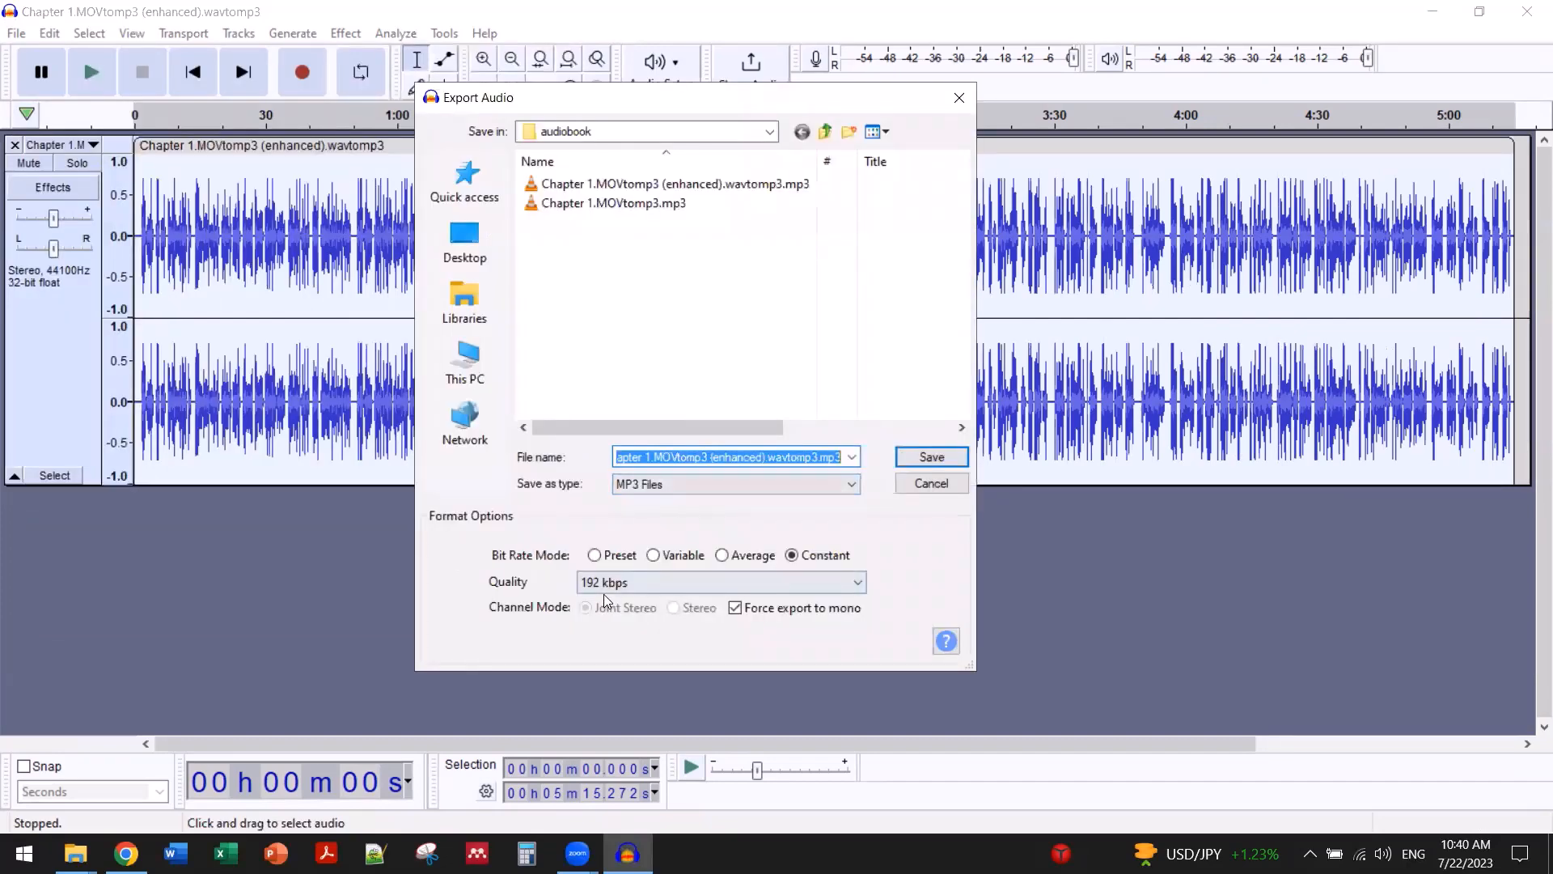
{"action": "mouse_move", "coordinate": [785, 621]}
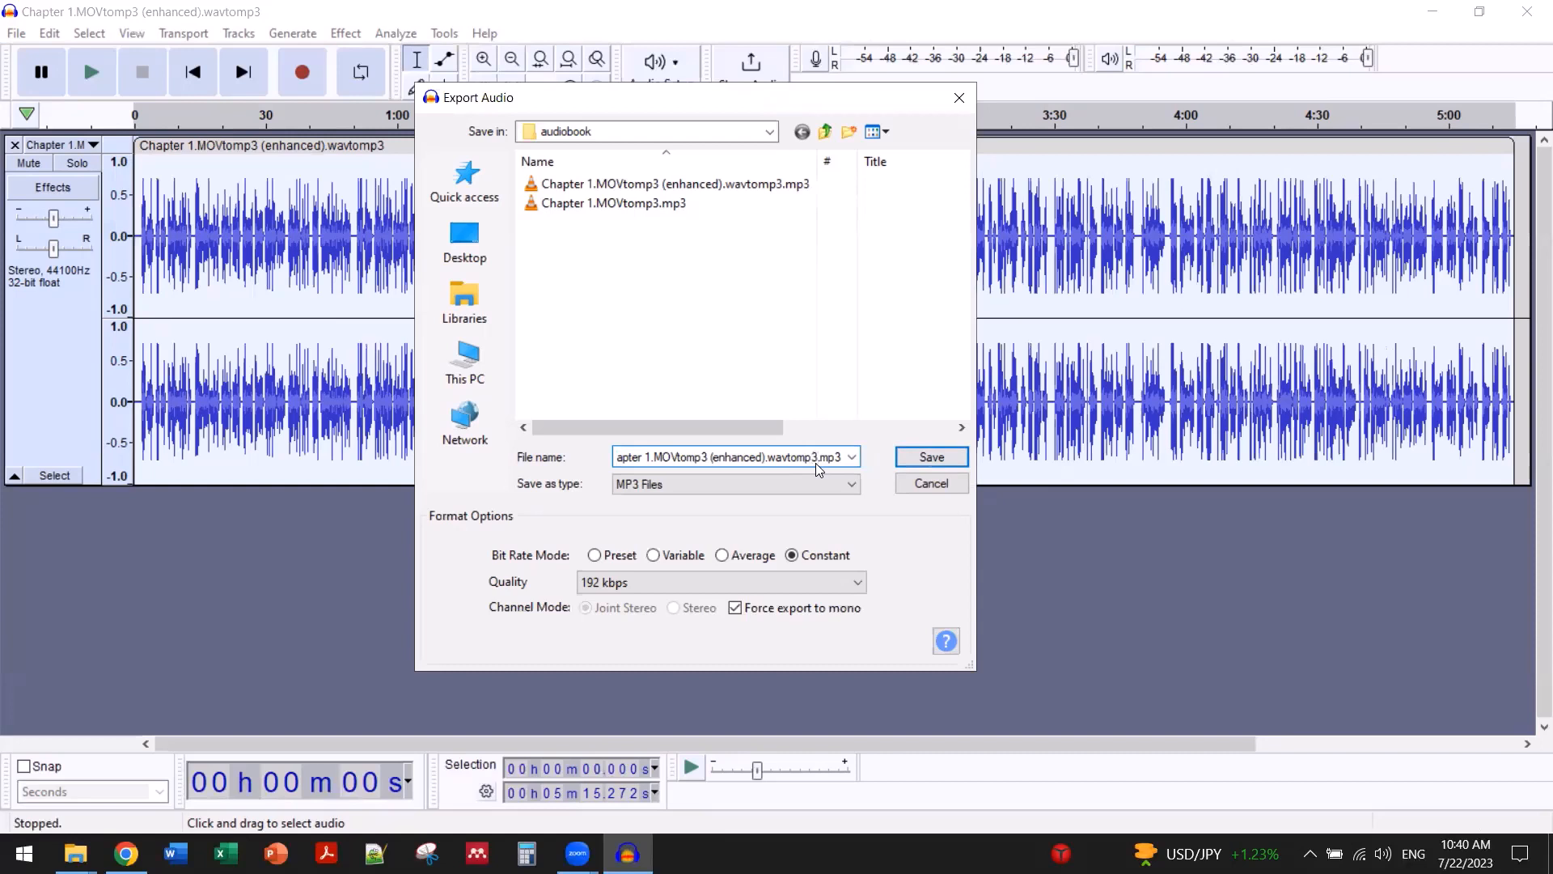
{"action": "triple_click", "coordinate": [733, 456]}
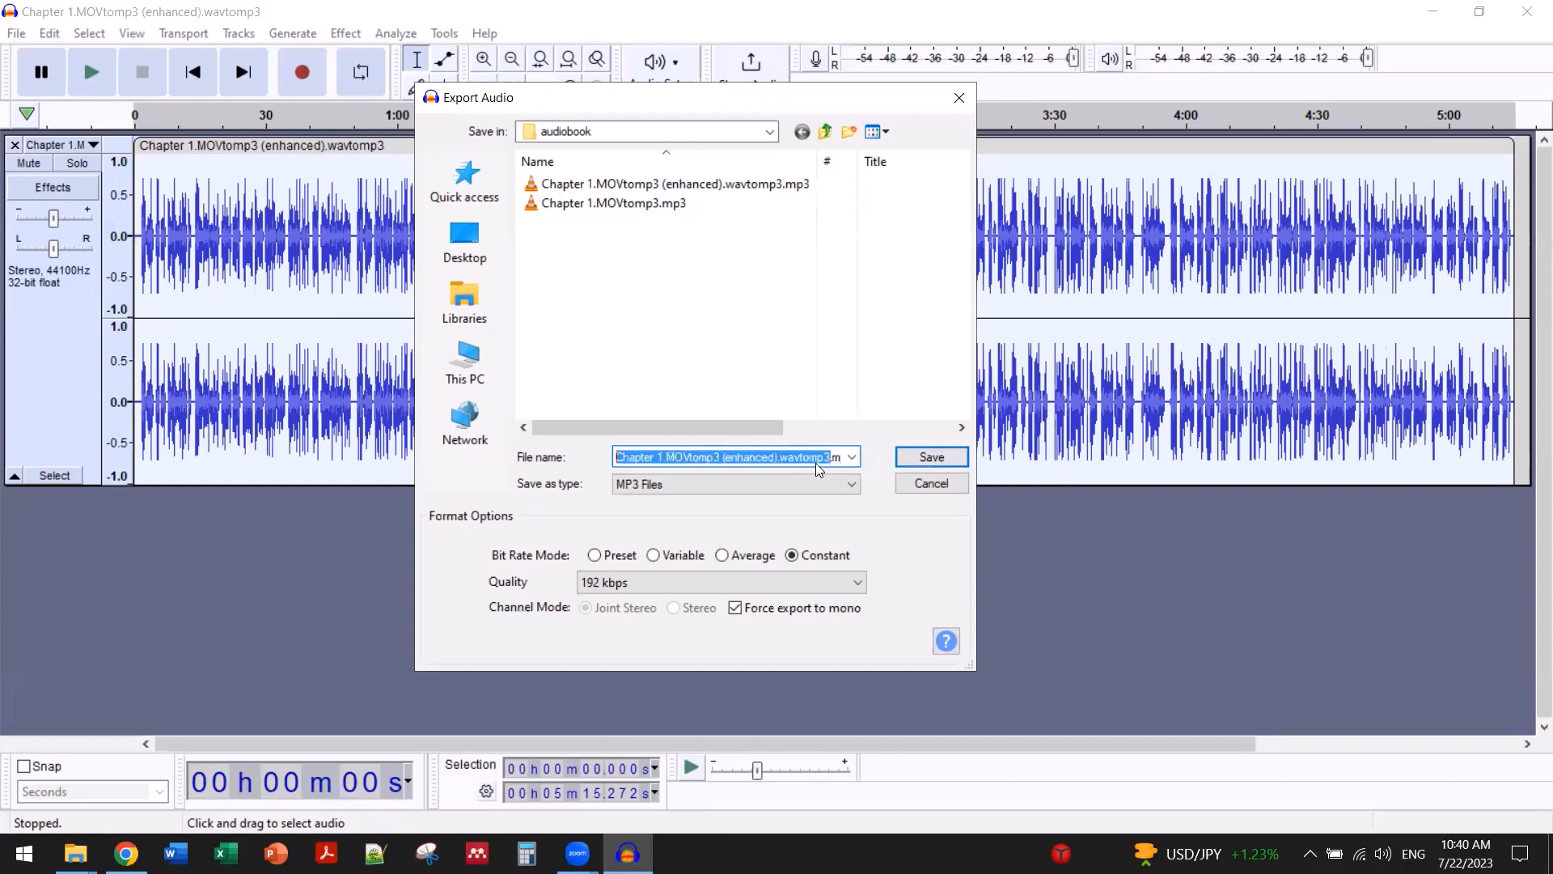
{"action": "type", "text": "final.mp3"}
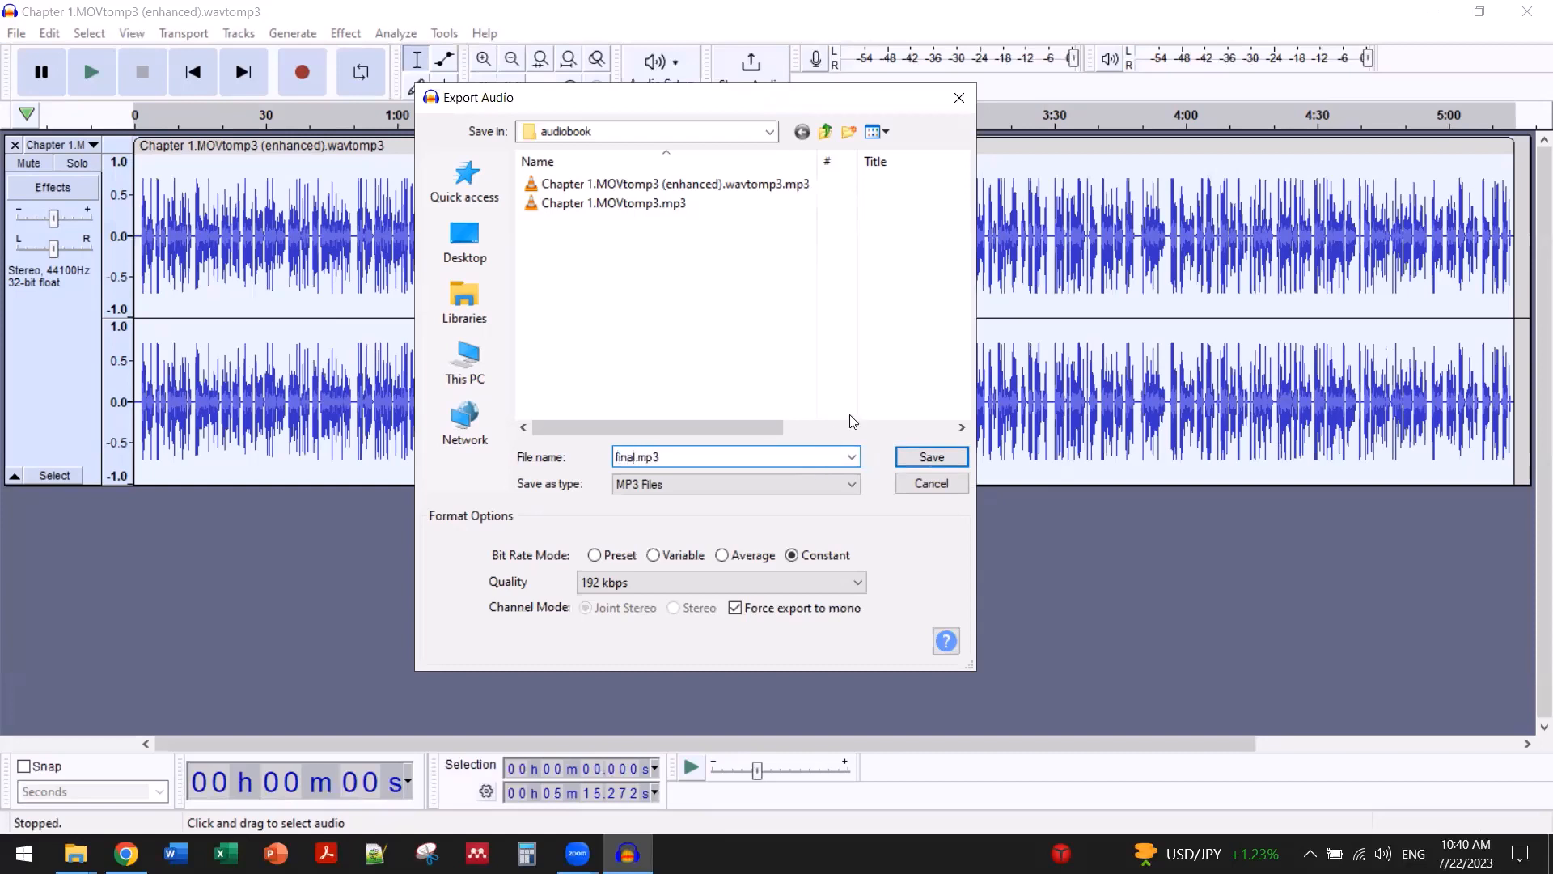
{"action": "left_click", "coordinate": [929, 457]}
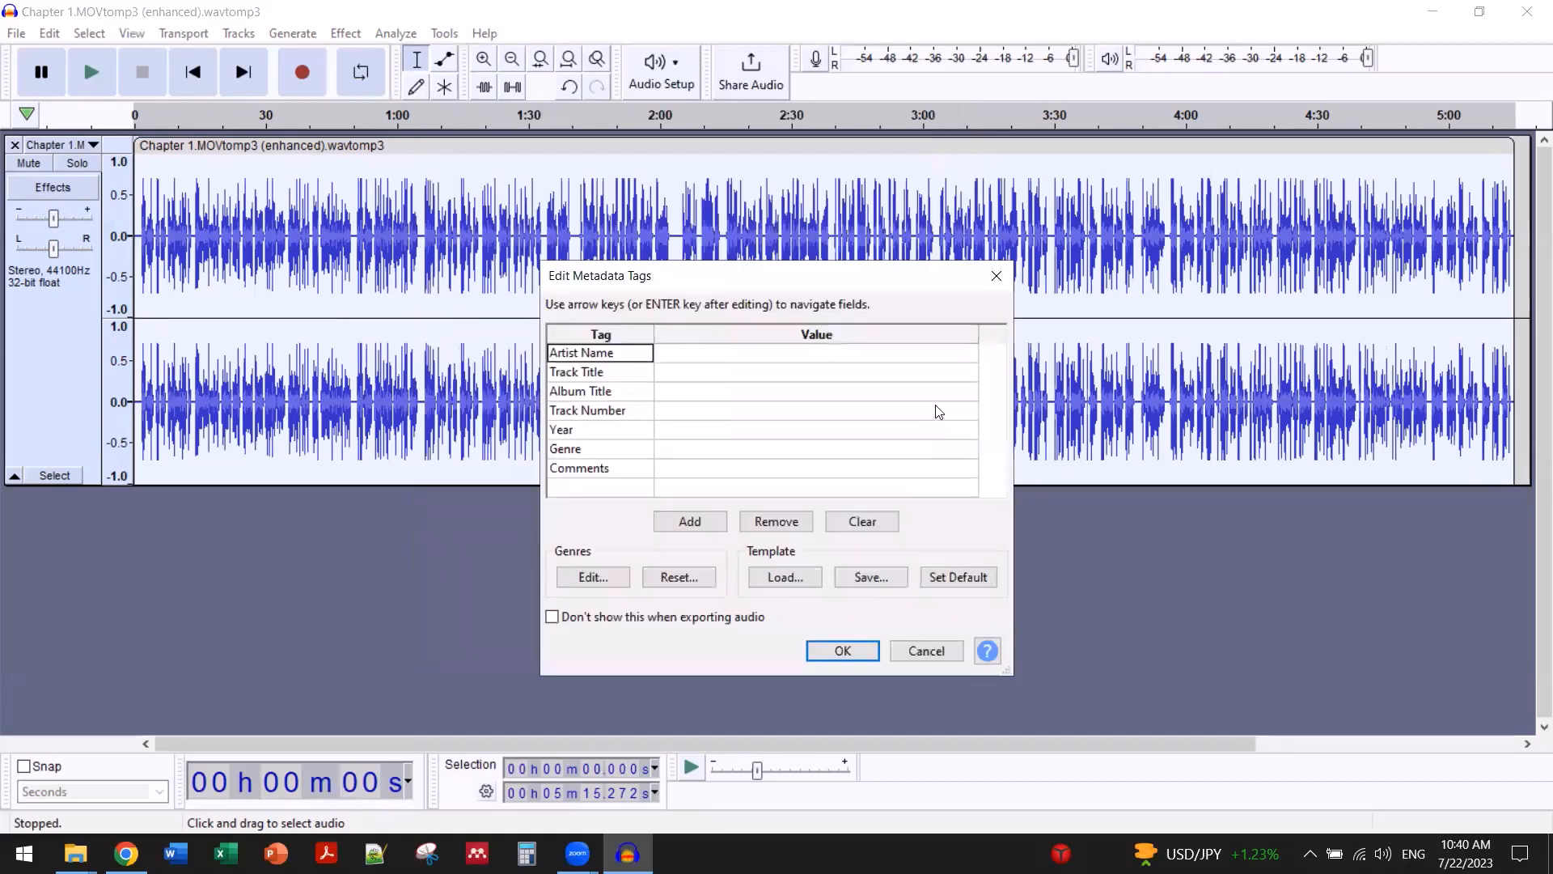
{"action": "left_click", "coordinate": [842, 651]}
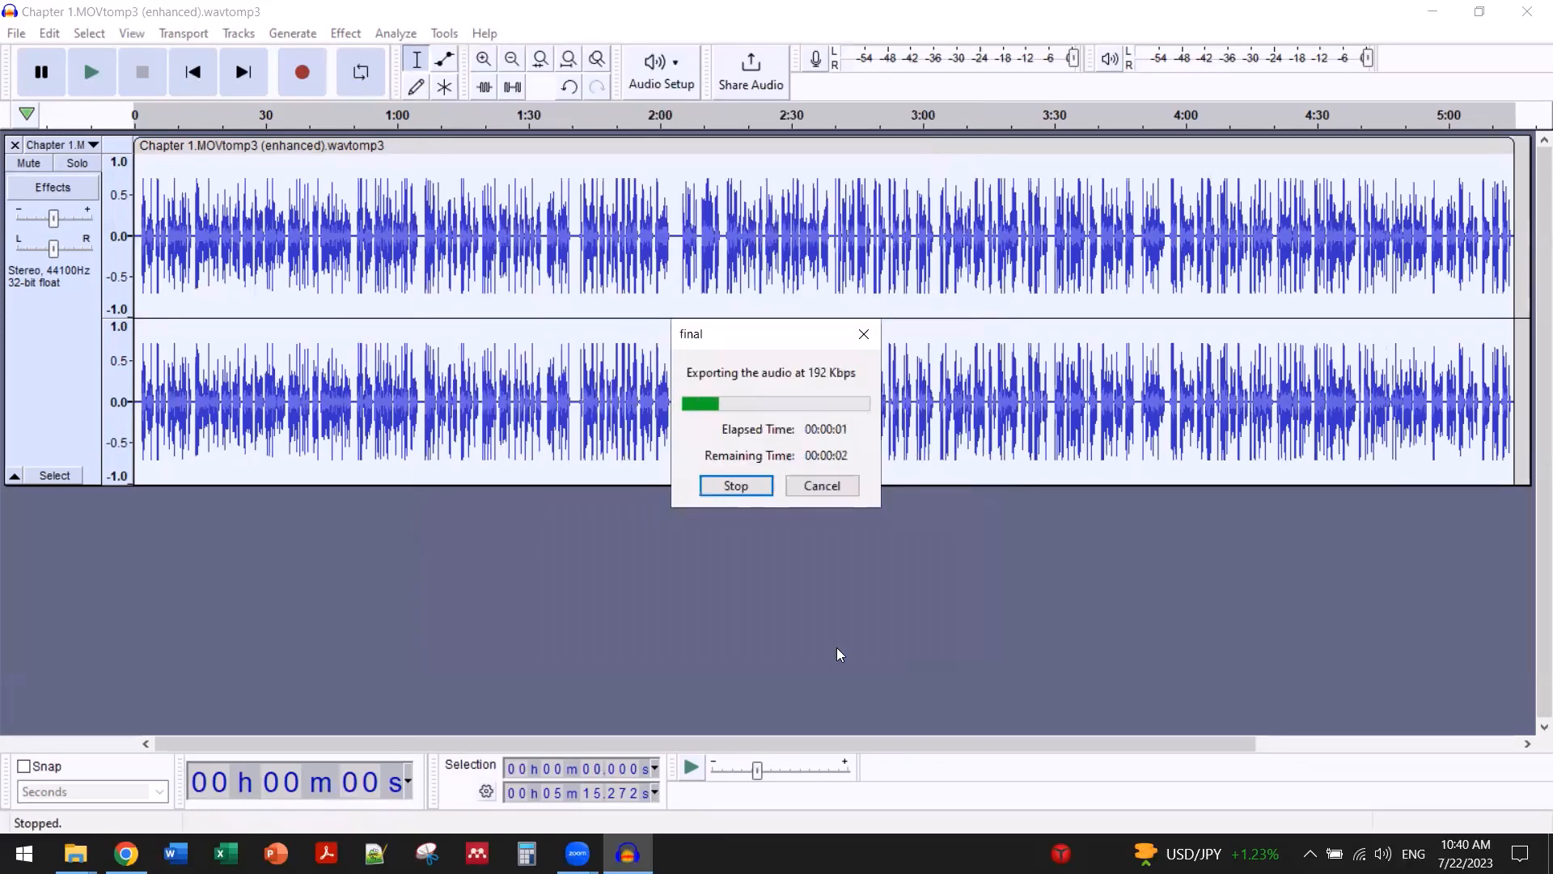